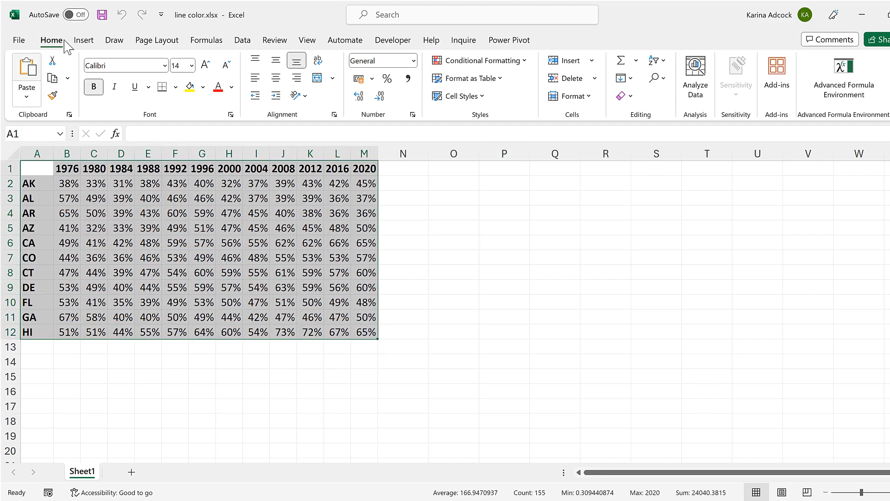
Insert a line chart of the state percentages from the Insert ribbon
{"action": "left_click", "coordinate": [84, 40]}
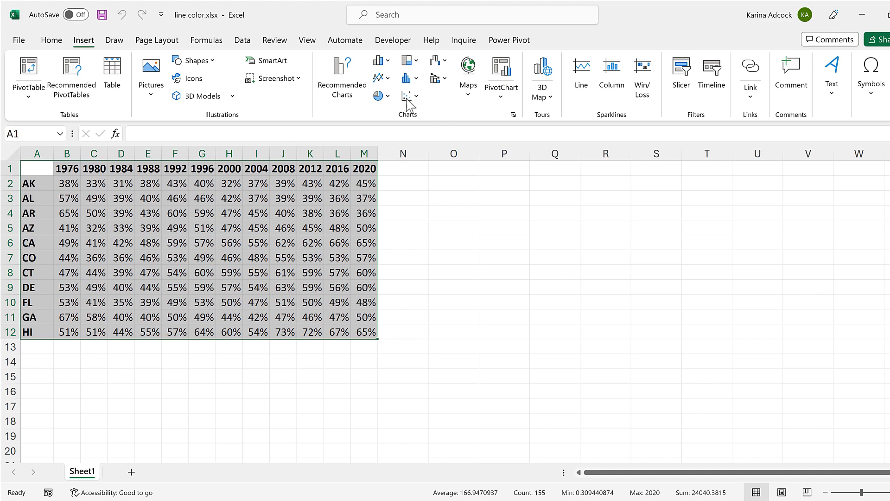
{"action": "left_click", "coordinate": [407, 96]}
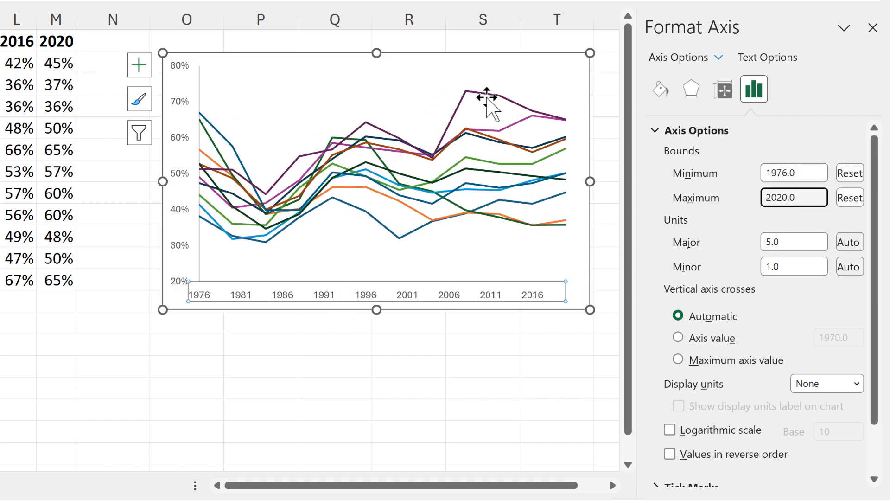
Recolor the purple series' line gray via Format Data Series > Fill & Line
{"action": "left_click", "coordinate": [466, 93]}
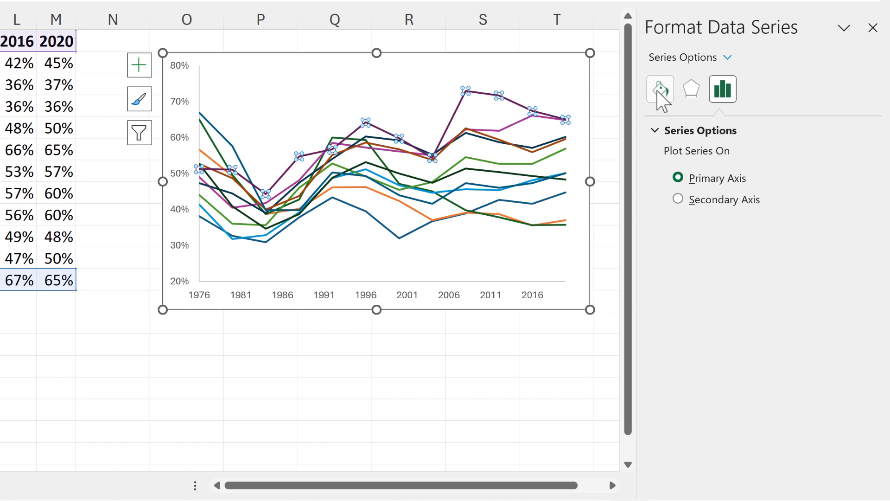
{"action": "left_click", "coordinate": [660, 89]}
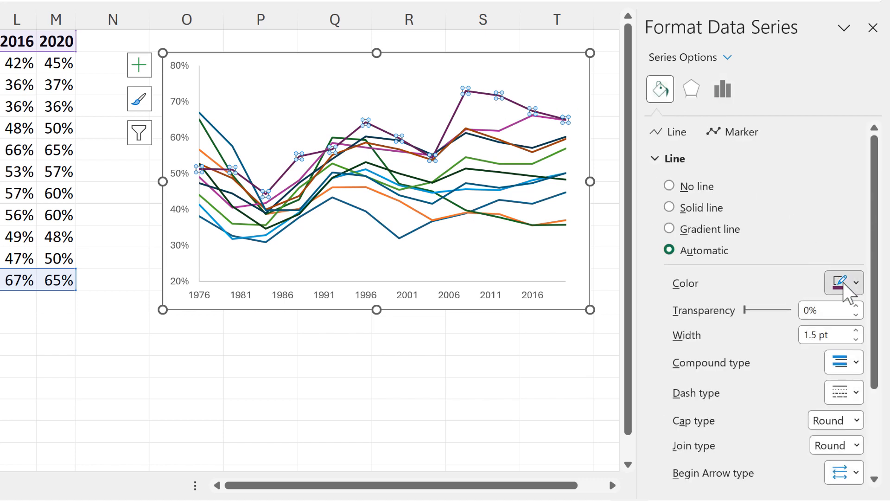
{"action": "left_click", "coordinate": [669, 208]}
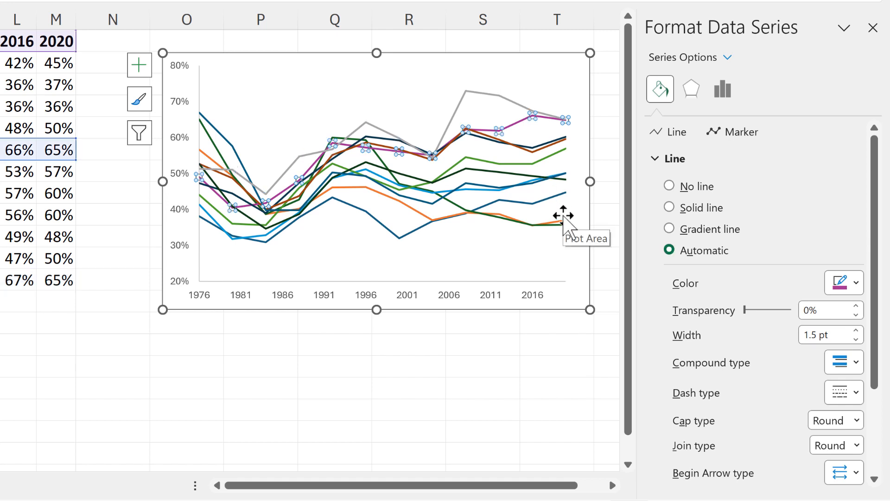
Repeat the gray line color on the other series with F4, leaving the orange one
{"action": "key", "text": "F4"}
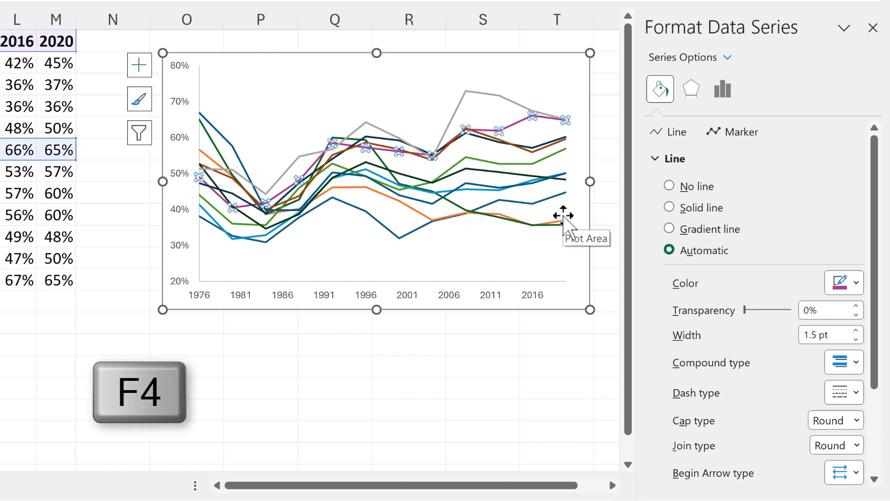
{"action": "left_click", "coordinate": [670, 208]}
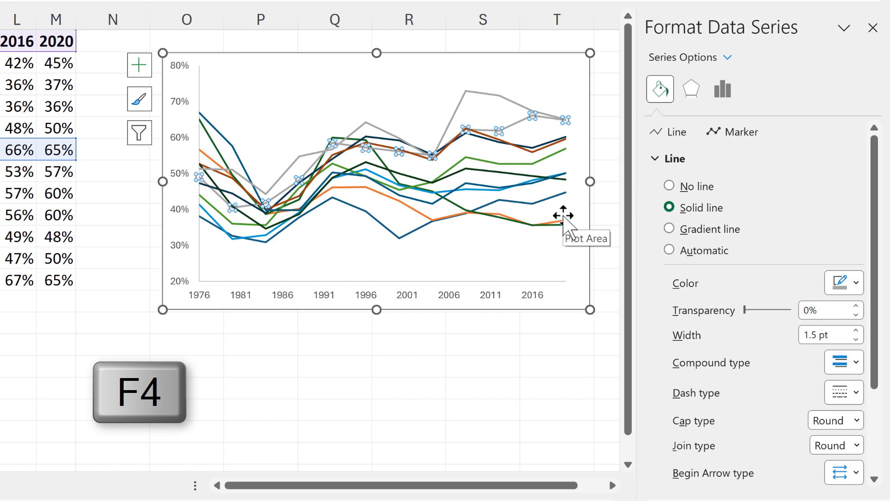
{"action": "mouse_move", "coordinate": [531, 157]}
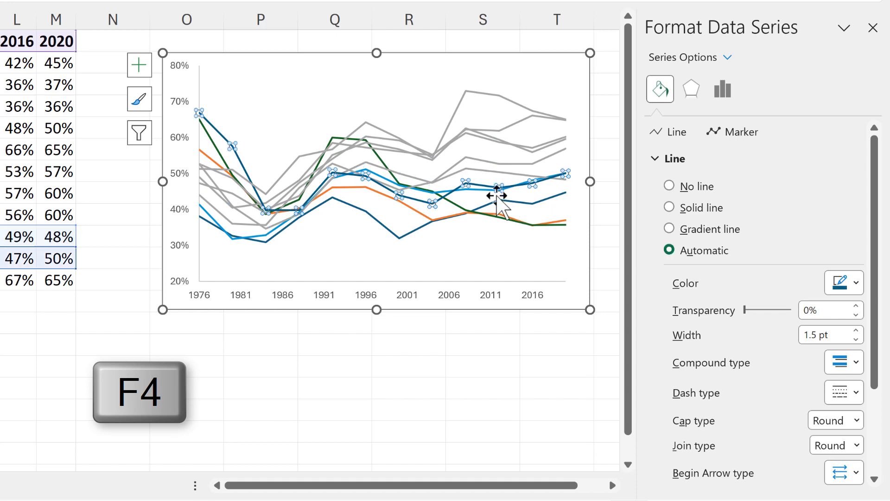
{"action": "left_click", "coordinate": [669, 208]}
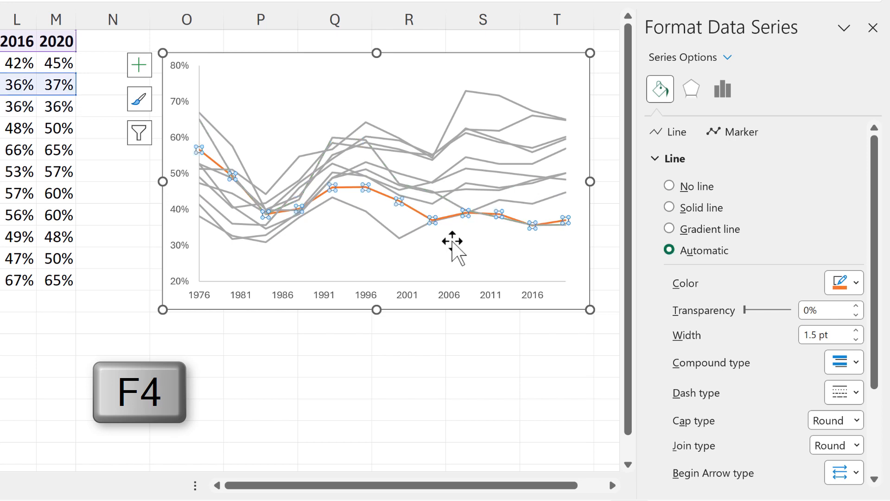
Turn the last orange series gray, then color one chosen series red
{"action": "left_click", "coordinate": [668, 208]}
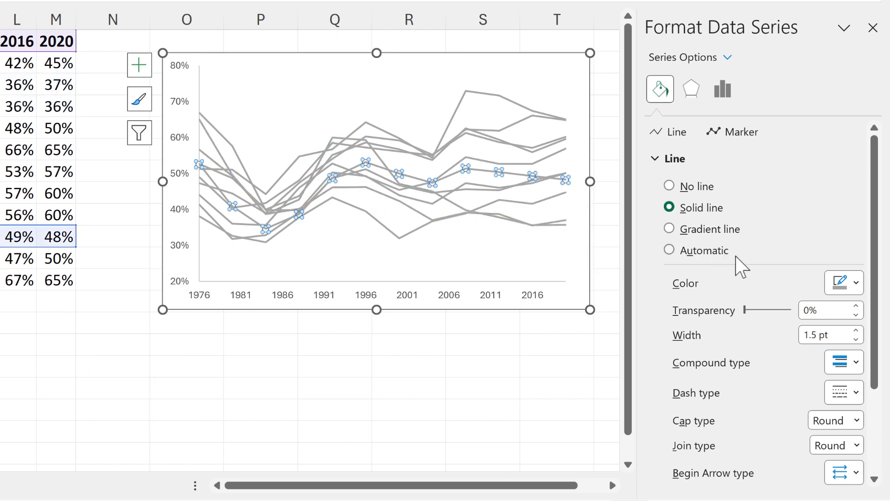
{"action": "left_click", "coordinate": [856, 282]}
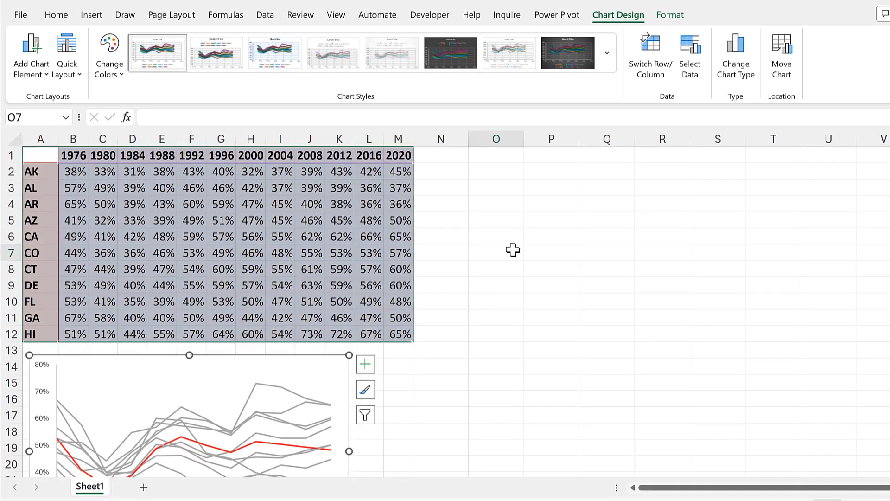
Enter =TOCOL(B2:M3) in P2 to stack the percentages and start a second TOCOL in O2
{"action": "left_click", "coordinate": [495, 253]}
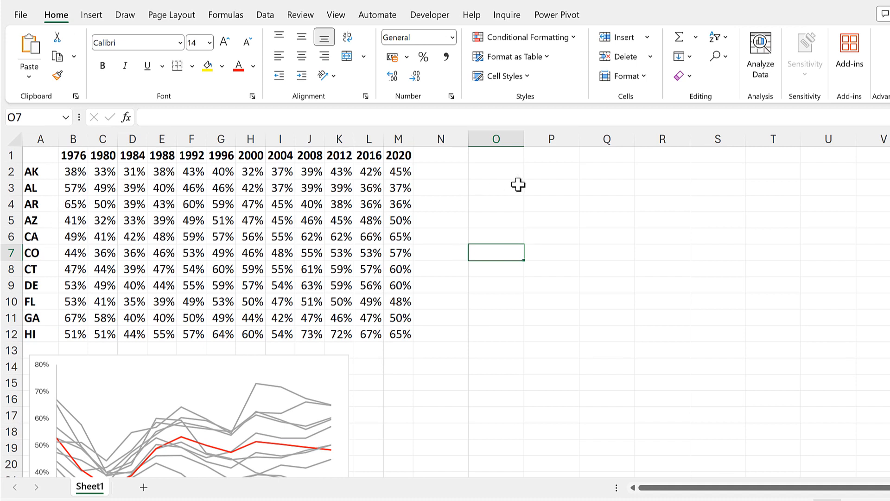
{"action": "left_click", "coordinate": [551, 172]}
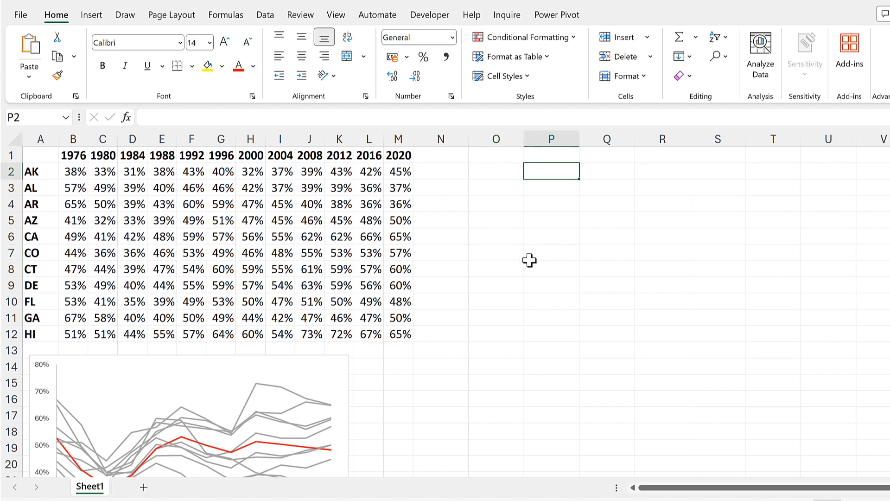
{"action": "type", "text": "=tocol"}
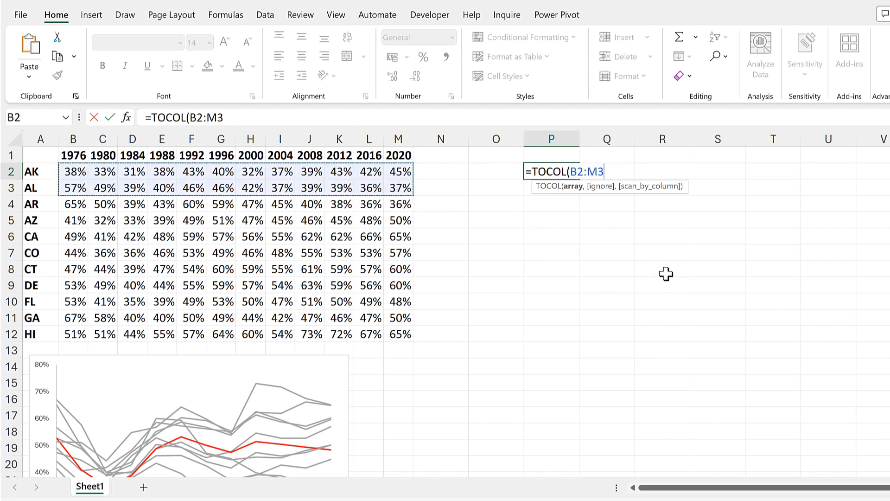
{"action": "key", "text": "Enter"}
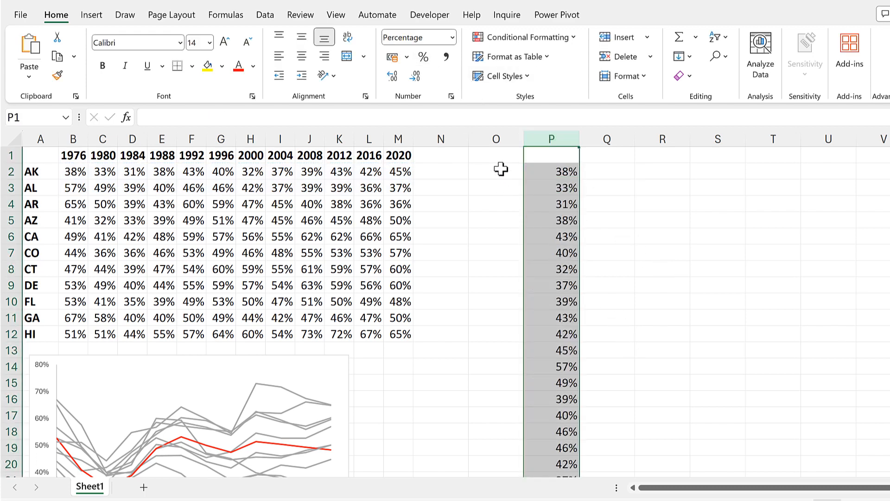
{"action": "type", "text": "=to"}
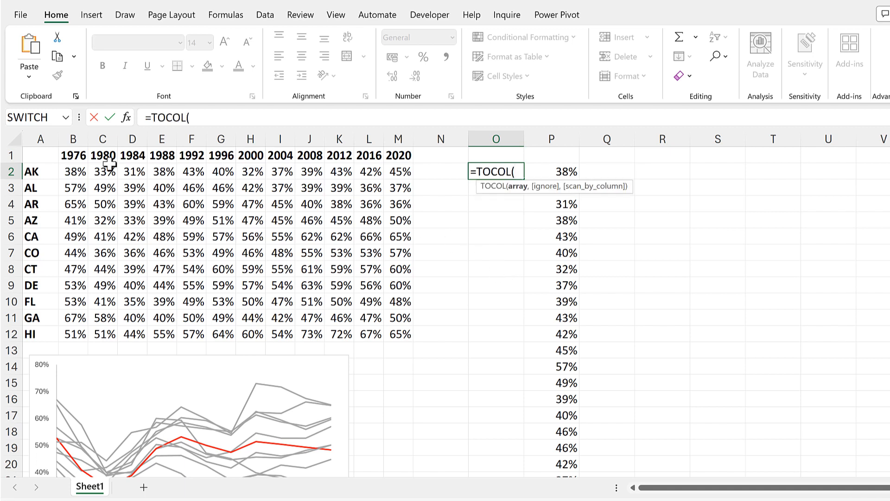
Complete =TOCOL(B1:M1) in O2 so the years 1976–2020 stack into column O
{"action": "left_click_drag", "start_coordinate": [72, 155], "coordinate": [398, 155]}
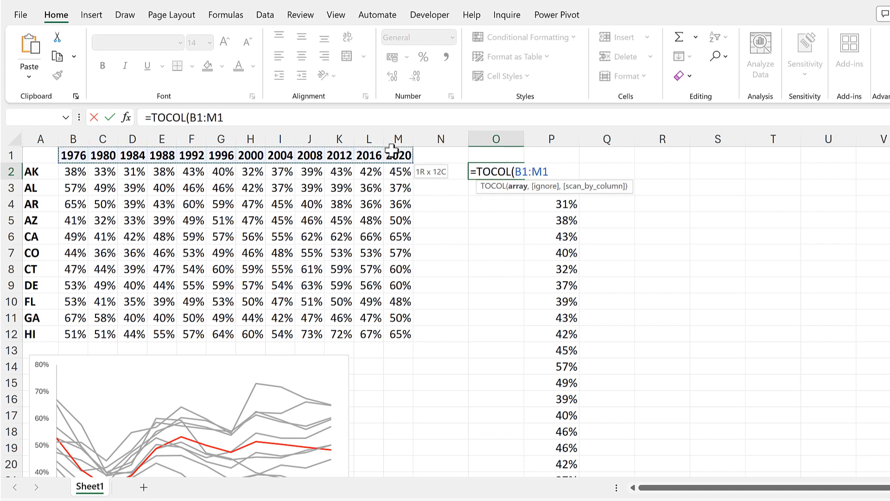
{"action": "key", "text": "Enter"}
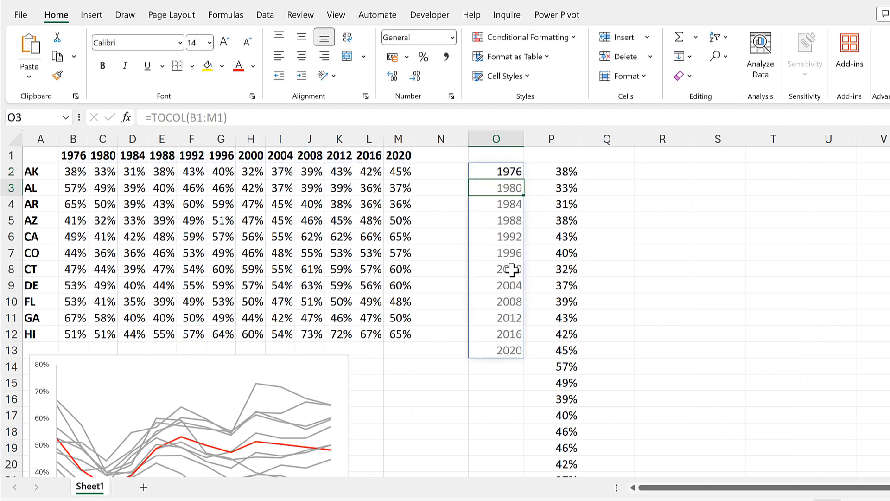
Enter =O2 in O14 to repeat the years below, then select the year and percentage columns
{"action": "left_click", "coordinate": [496, 364]}
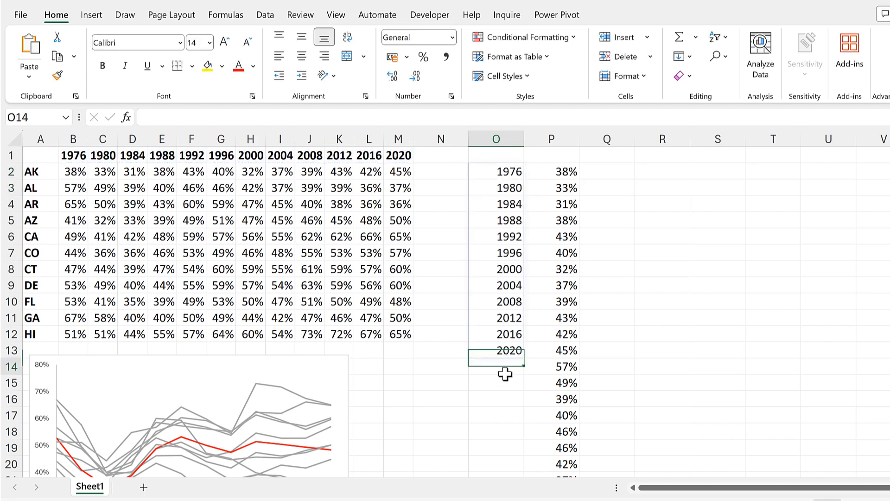
{"action": "type", "text": "="}
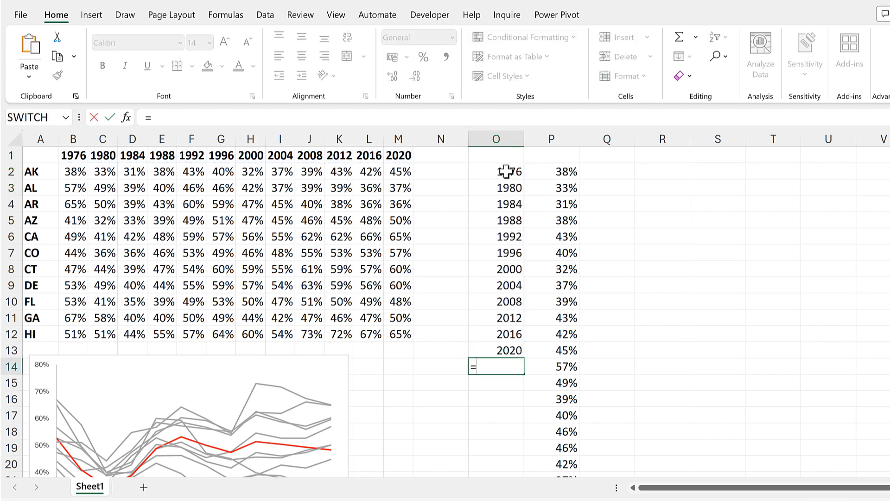
{"action": "key", "text": "Enter"}
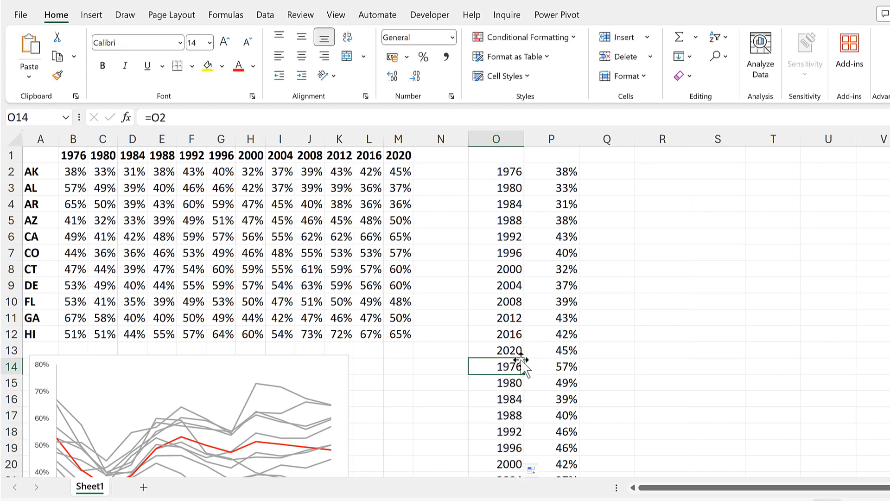
{"action": "scroll", "scroll_direction": "down", "scroll_amount": 3}
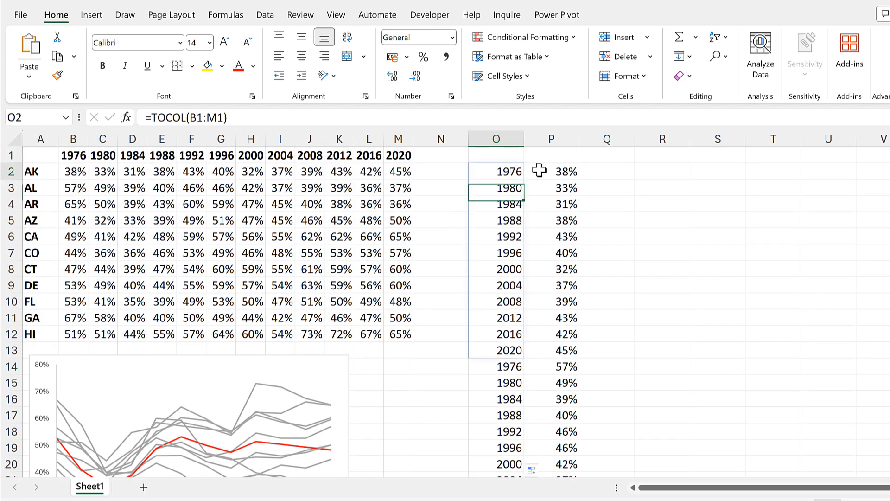
{"action": "key", "text": "Ctrl+Shift+Down"}
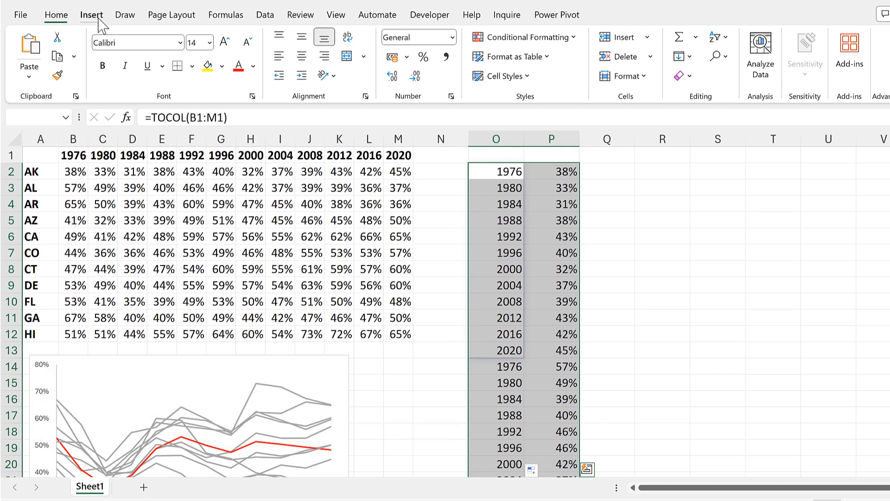
Insert a scatter-with-straight-lines chart from the selected O2:P25 pairs
{"action": "left_click", "coordinate": [445, 76]}
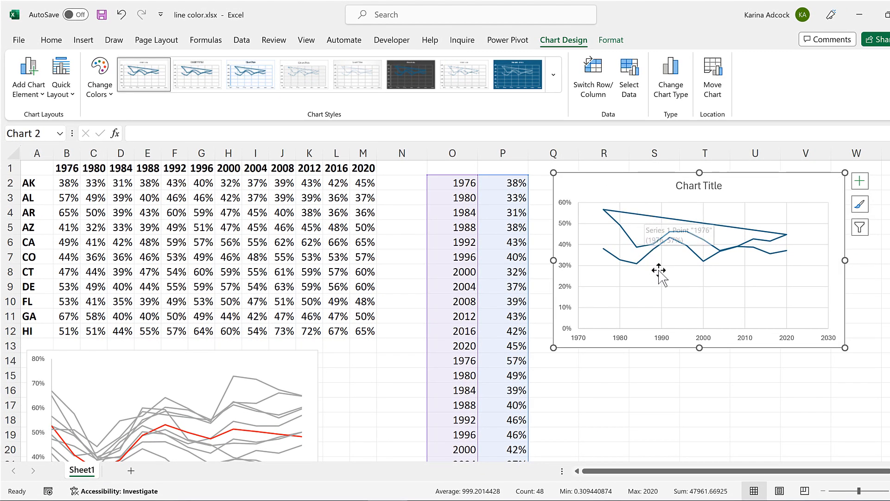
{"action": "mouse_move", "coordinate": [657, 287]}
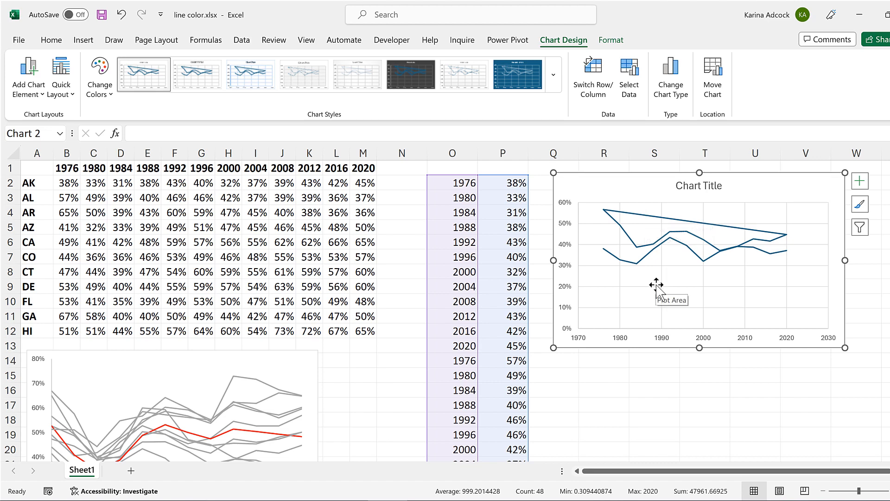
{"action": "mouse_move", "coordinate": [599, 207]}
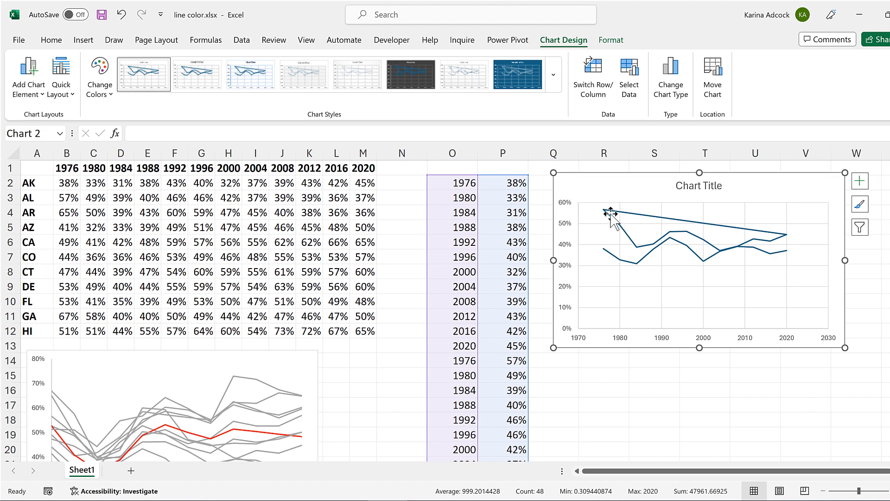
{"action": "mouse_move", "coordinate": [775, 250]}
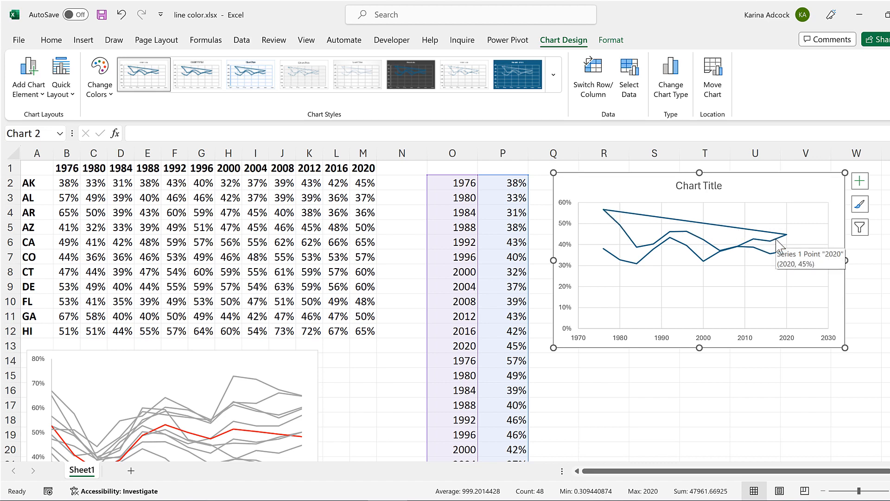
{"action": "mouse_move", "coordinate": [500, 357]}
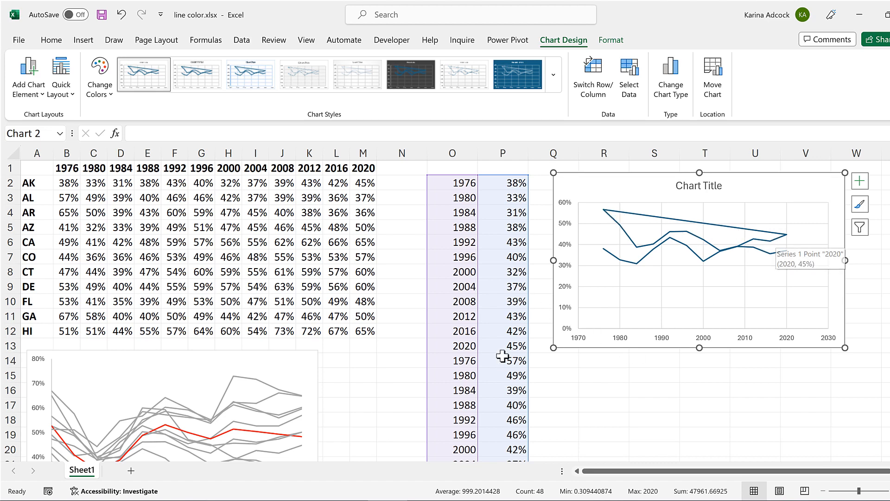
{"action": "mouse_move", "coordinate": [557, 373]}
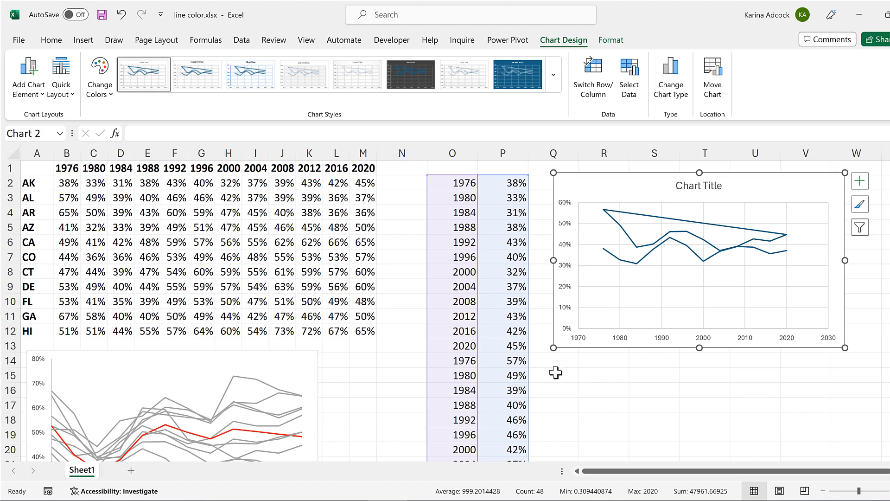
{"action": "mouse_move", "coordinate": [379, 185]}
{"action": "type", "text": "#"}
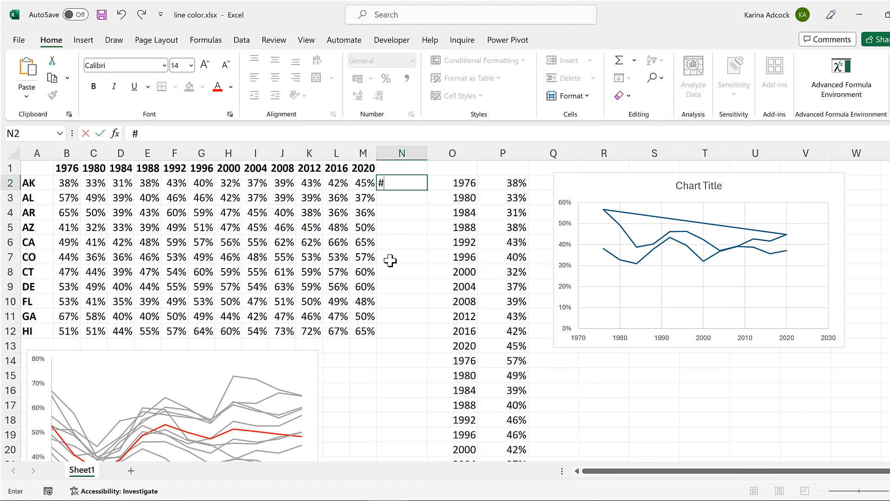
Fill #N/A down N2:N12 and widen P2 to =TOCOL(B2:N3) so the lines break apart
{"action": "type", "text": "N/A"}
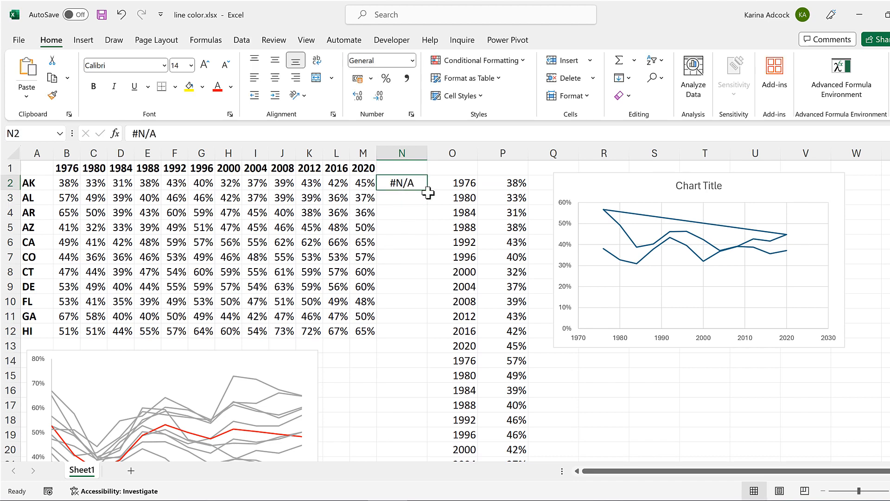
{"action": "left_click_drag", "start_coordinate": [402, 183], "coordinate": [401, 331]}
{"action": "type", "text": "=TOCOL(B2:N3)"}
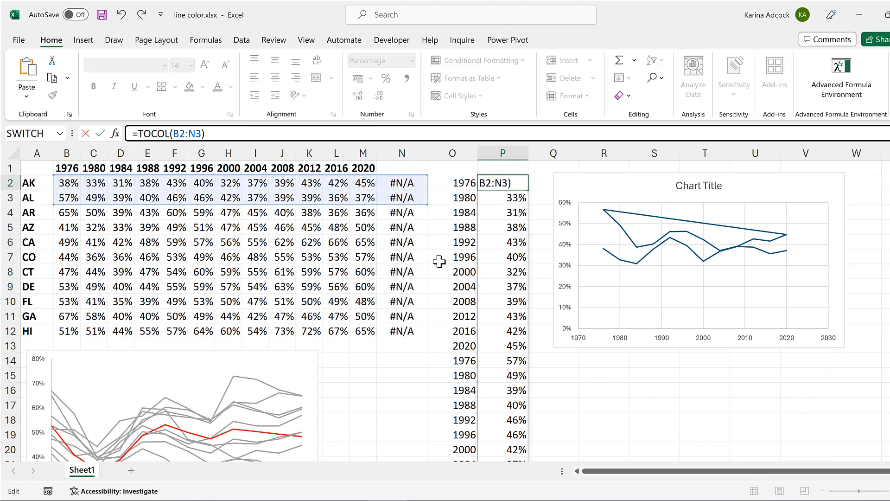
{"action": "key", "text": "Enter"}
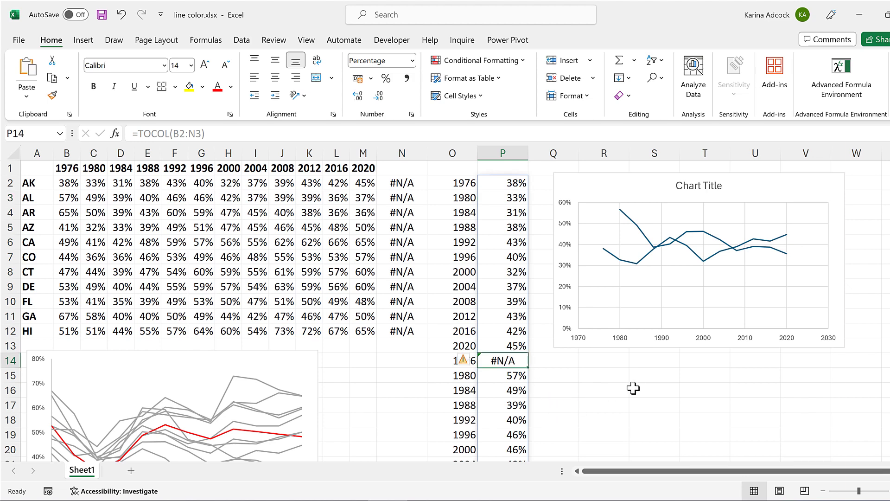
{"action": "left_click", "coordinate": [655, 375]}
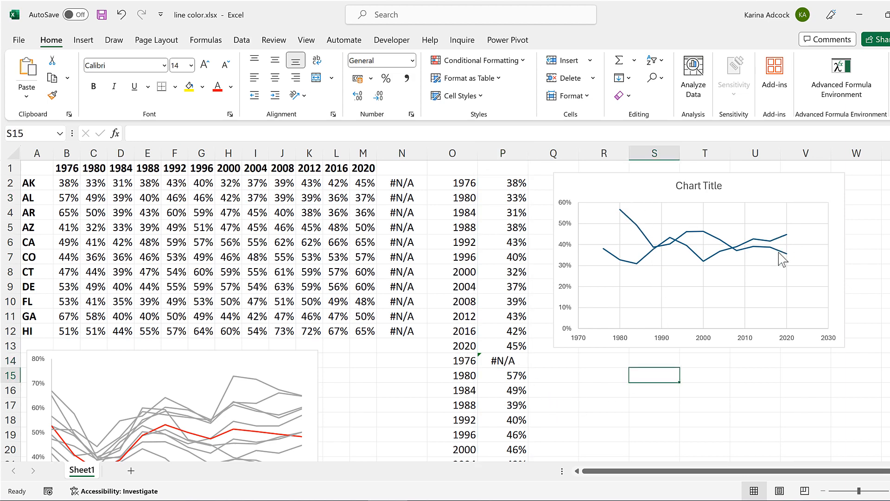
{"action": "mouse_move", "coordinate": [450, 359]}
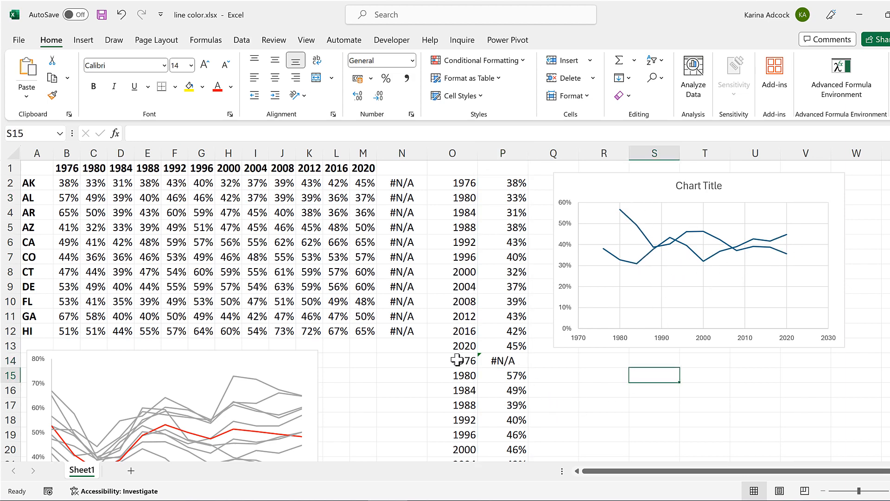
Enter =O2 in O15 below the #N/A gap so the years repeat from 1976
{"action": "left_click", "coordinate": [464, 361]}
{"action": "type", "text": "="}
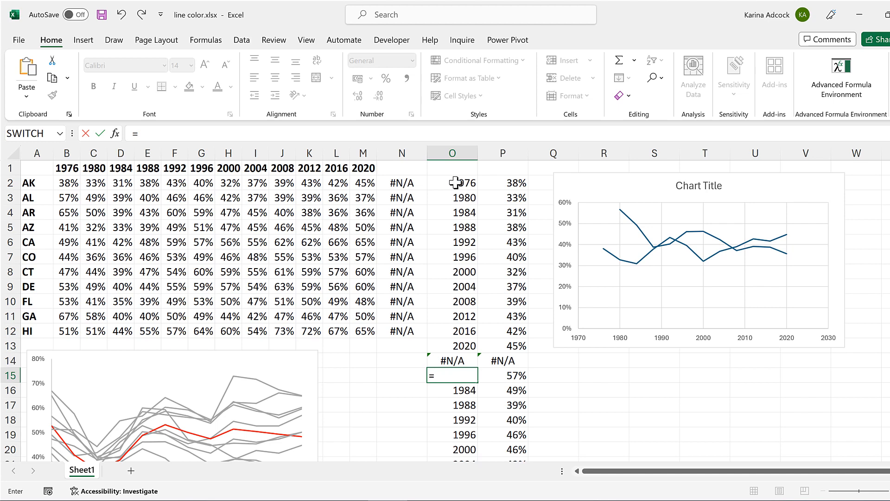
{"action": "key", "text": "Enter"}
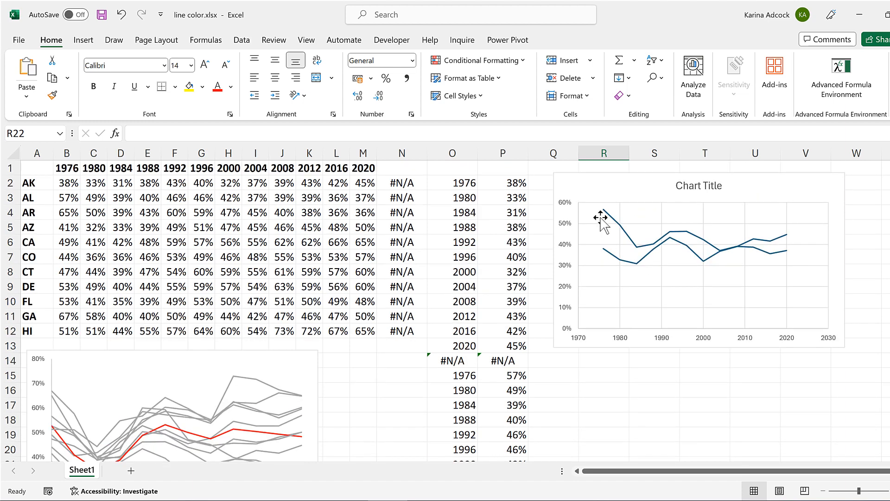
{"action": "mouse_move", "coordinate": [614, 248]}
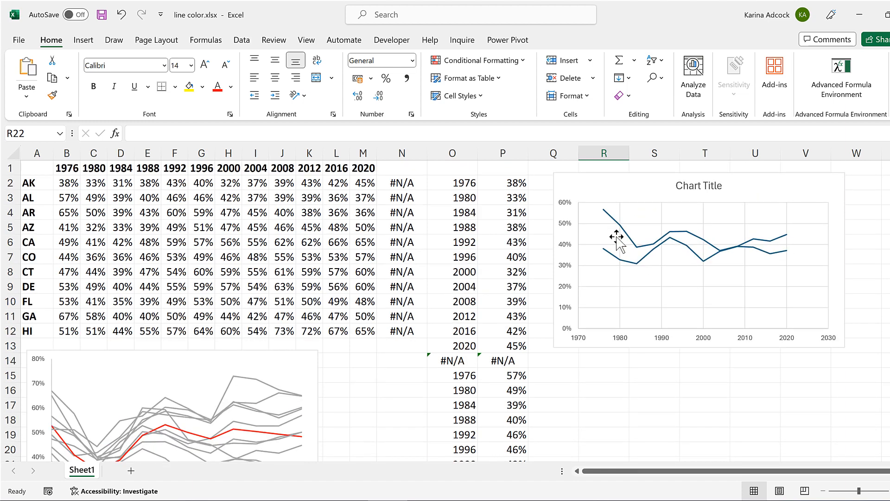
{"action": "mouse_move", "coordinate": [588, 221]}
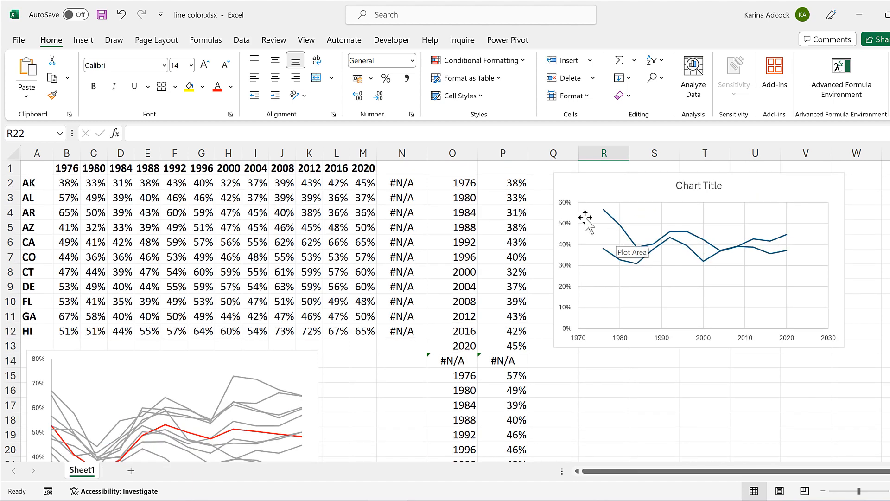
Change P2 to =TOCOL(B2:N12) and fill the year formula down to row 144
{"action": "left_click", "coordinate": [503, 183]}
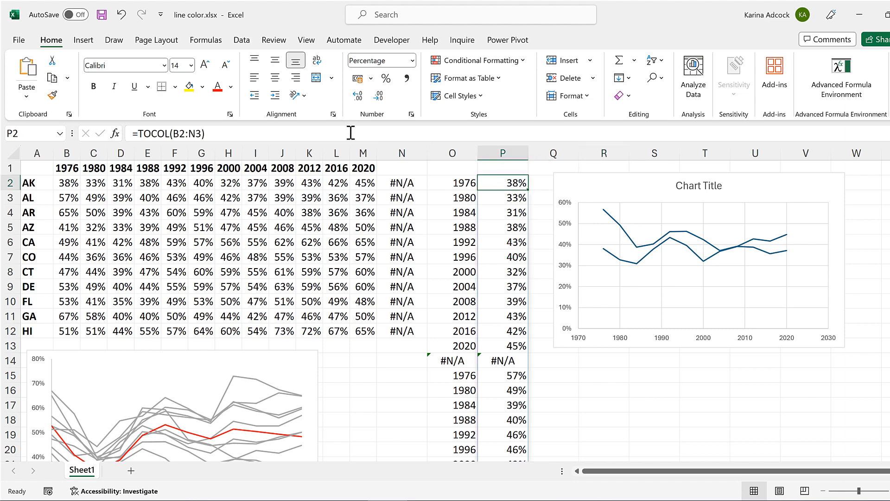
{"action": "double_click", "coordinate": [503, 182]}
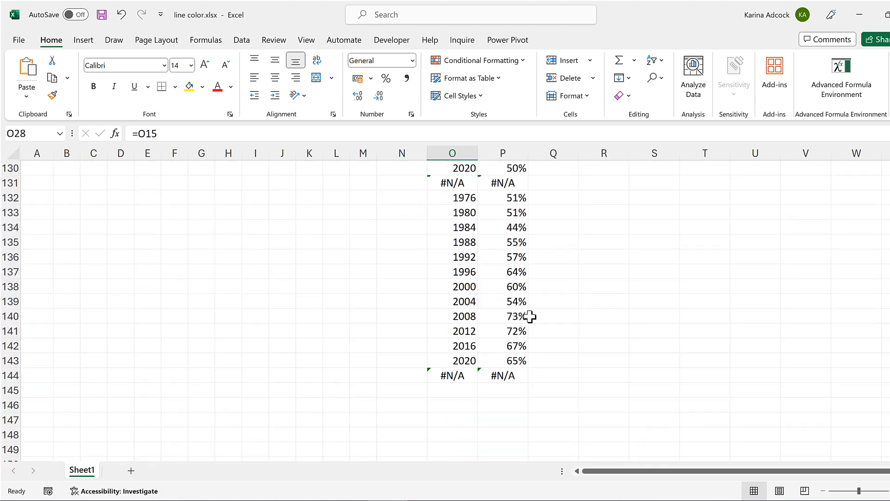
{"action": "scroll", "scroll_direction": "down", "scroll_amount": 3}
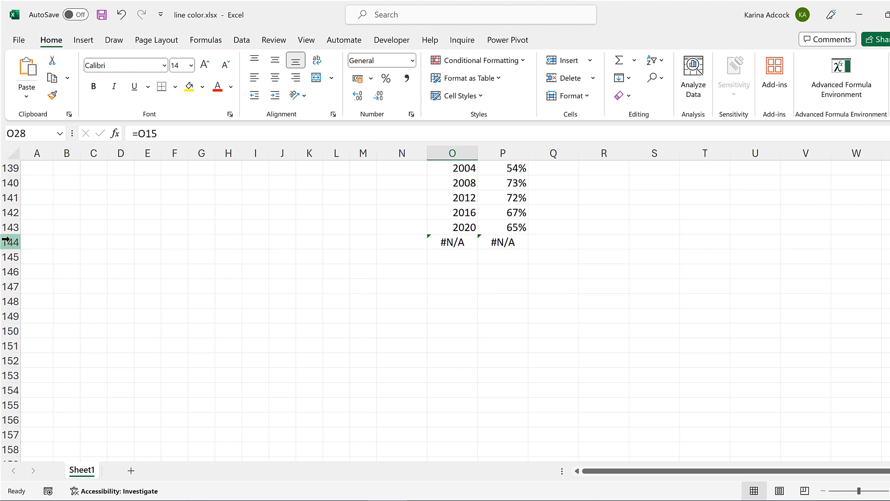
{"action": "left_click", "coordinate": [11, 241]}
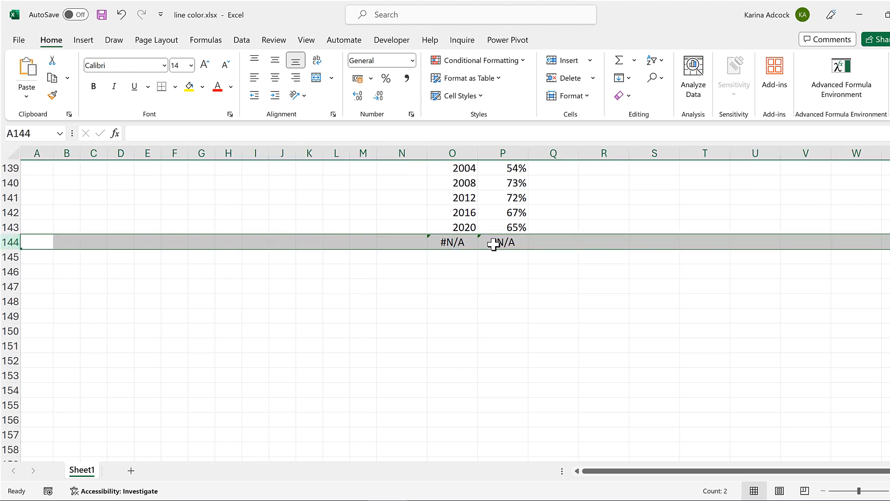
{"action": "mouse_move", "coordinate": [480, 290]}
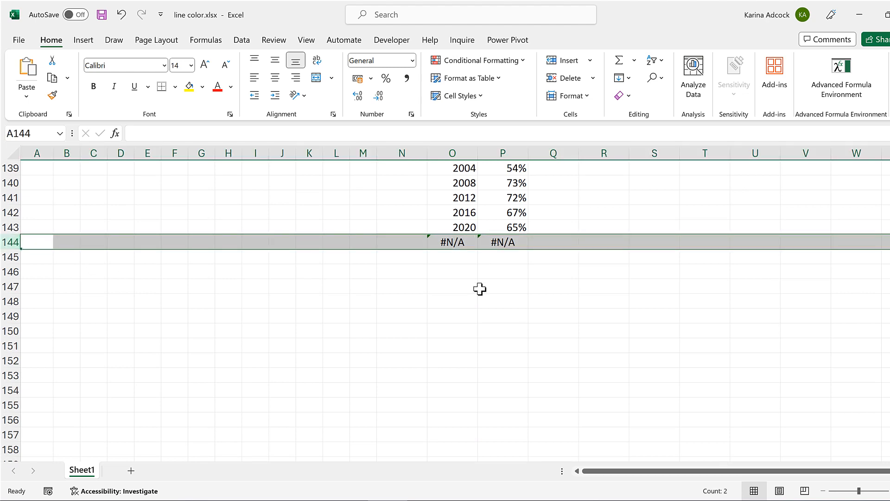
{"action": "left_click", "coordinate": [604, 241]}
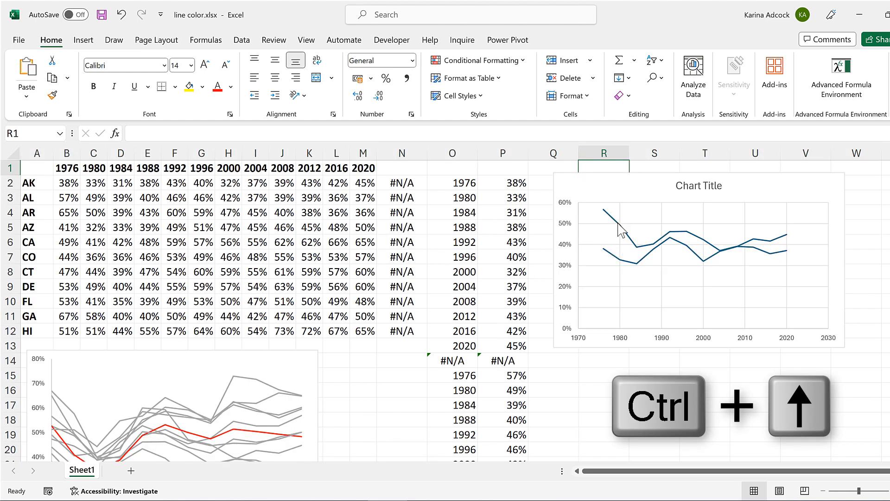
Select the chart to extend its data range to O2:P144
{"action": "left_click", "coordinate": [621, 240]}
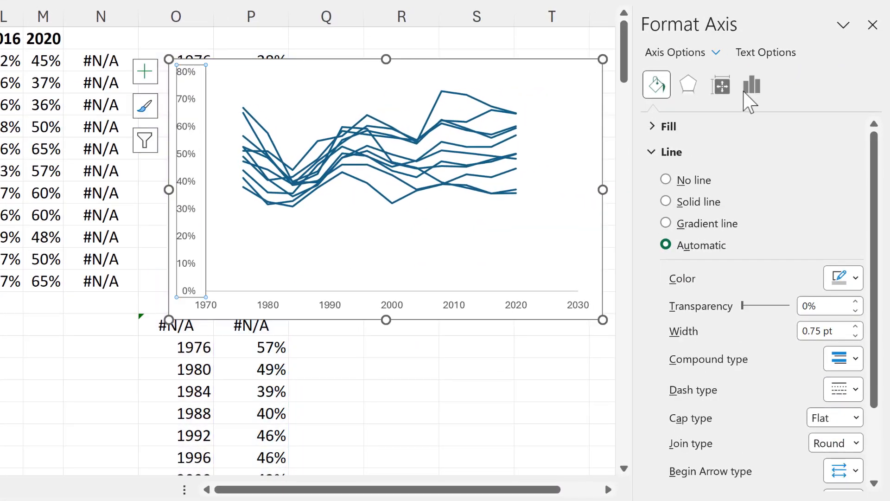
Cap the year axis Maximum at 2020 and give the series lines a gray color
{"action": "left_click", "coordinate": [752, 85]}
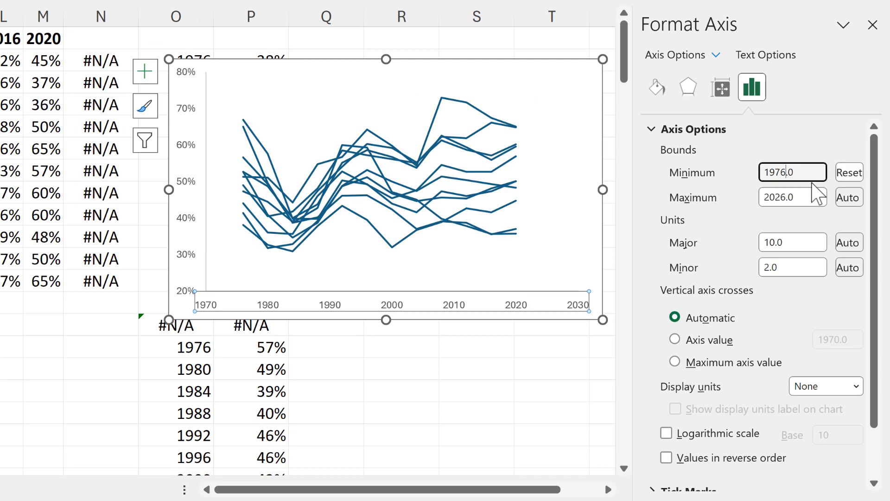
{"action": "type", "text": "2020.0"}
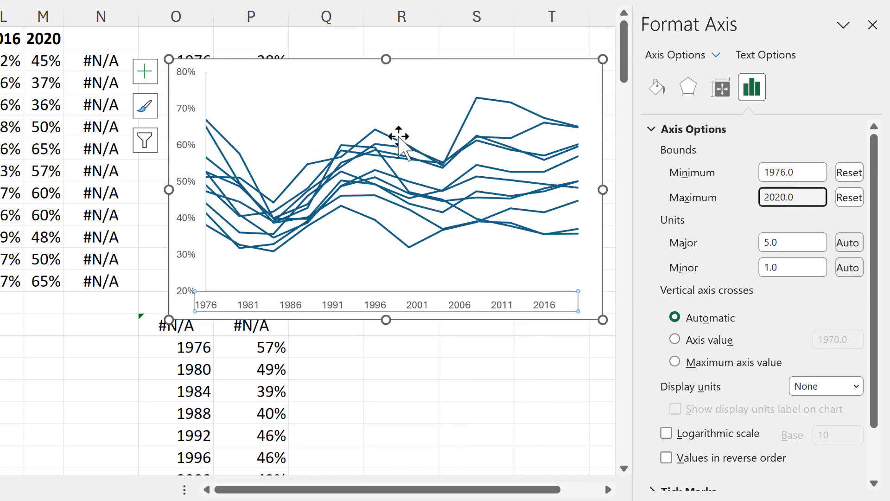
{"action": "mouse_move", "coordinate": [435, 139]}
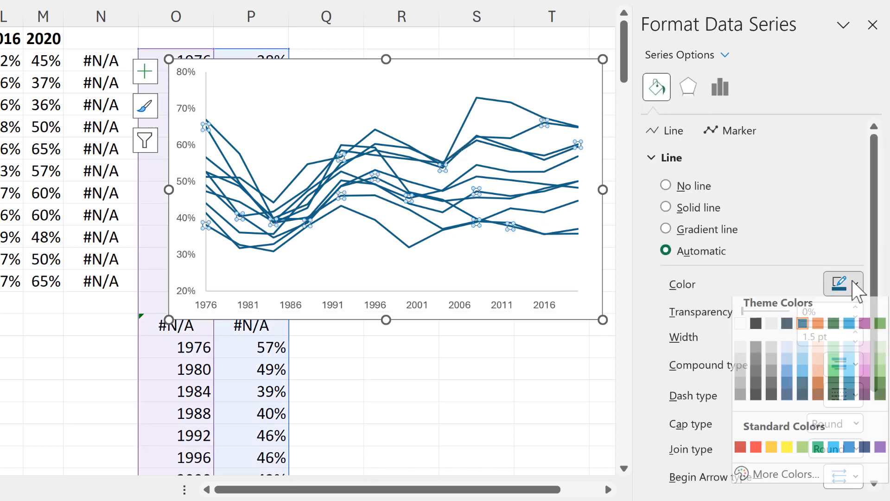
{"action": "left_click", "coordinate": [666, 207]}
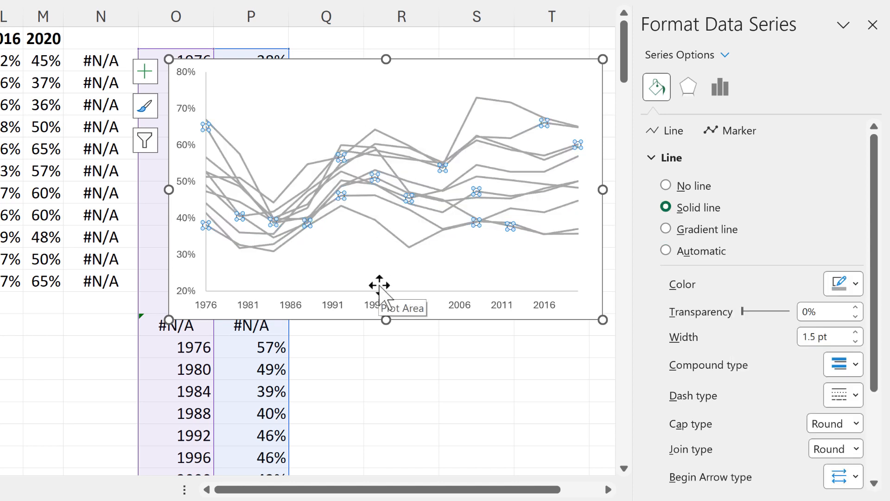
{"action": "mouse_move", "coordinate": [370, 246]}
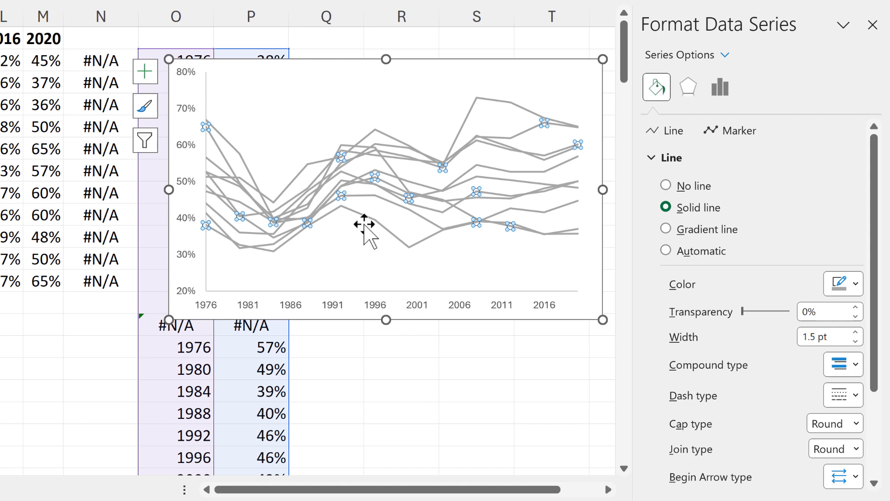
{"action": "mouse_move", "coordinate": [360, 276]}
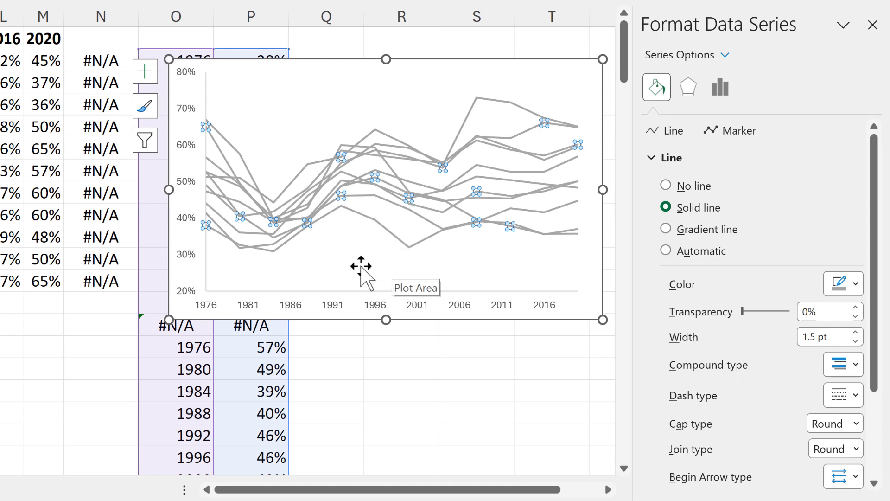
{"action": "mouse_move", "coordinate": [316, 68]}
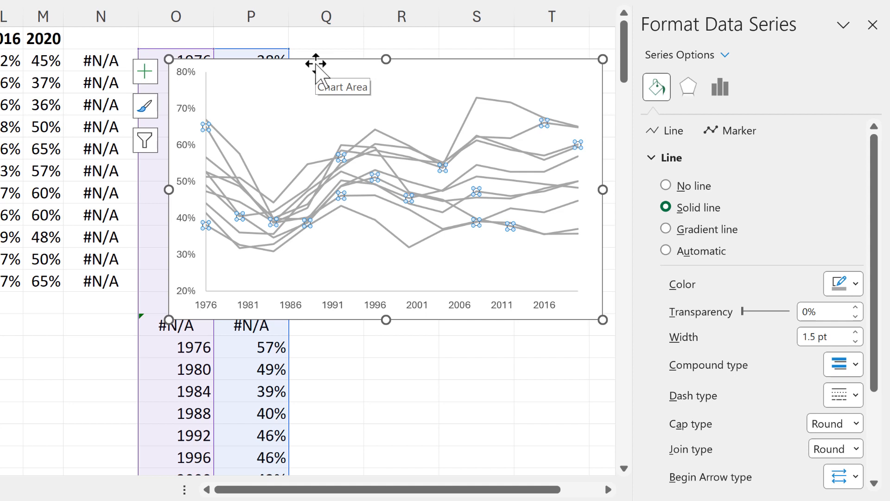
From Select Data, start adding a new series to the chart
{"action": "right_click", "coordinate": [316, 68]}
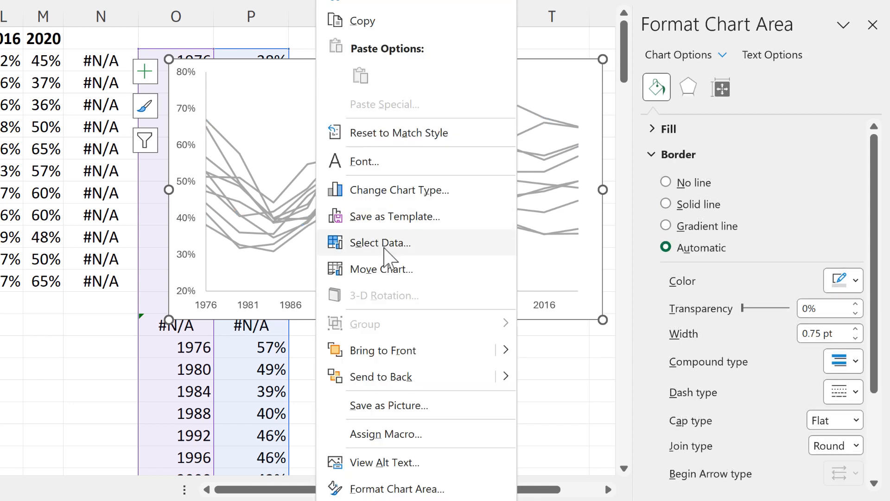
{"action": "left_click", "coordinate": [379, 243]}
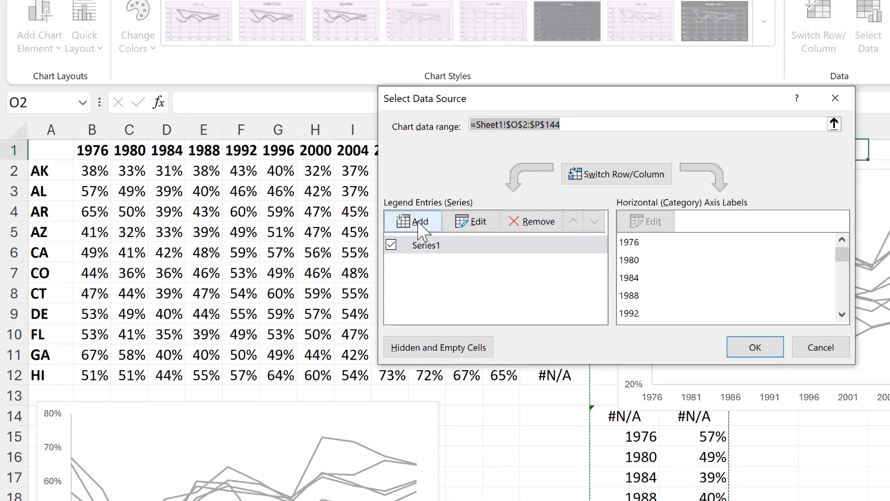
{"action": "left_click", "coordinate": [414, 220]}
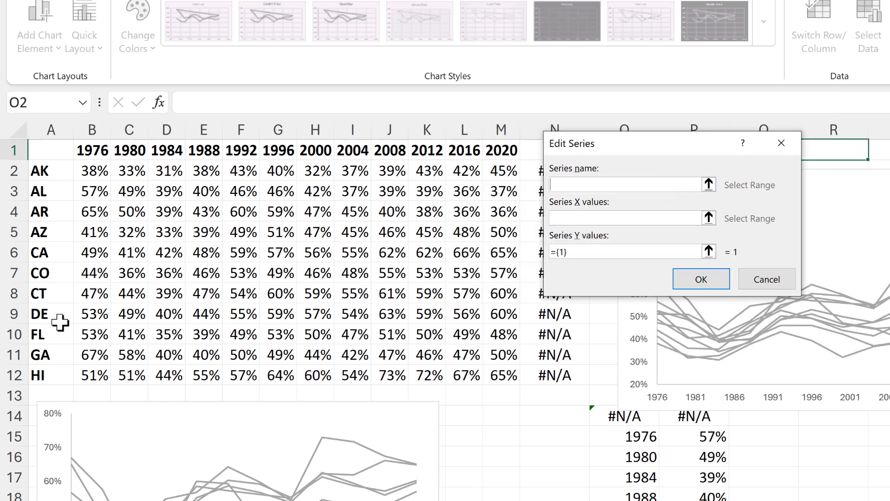
{"action": "left_click", "coordinate": [37, 331]}
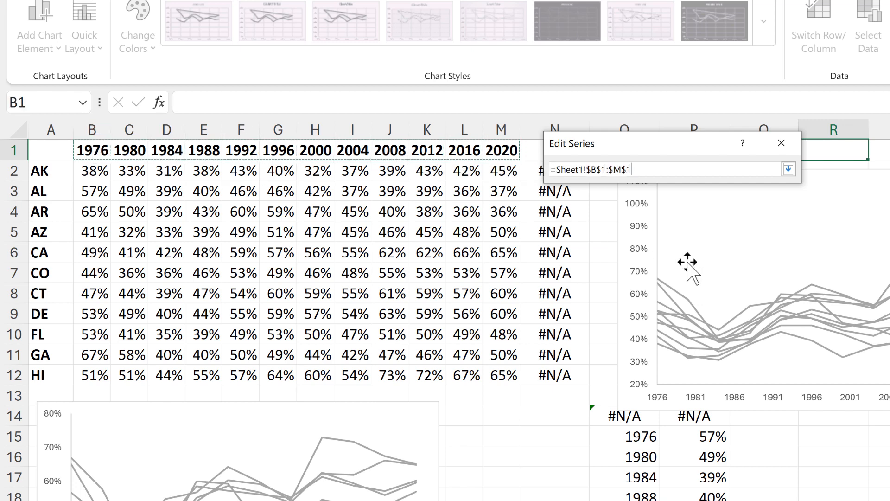
Define the FL series with x values ={1} and the FL row percentages, and apply it
{"action": "type", "text": "={1}"}
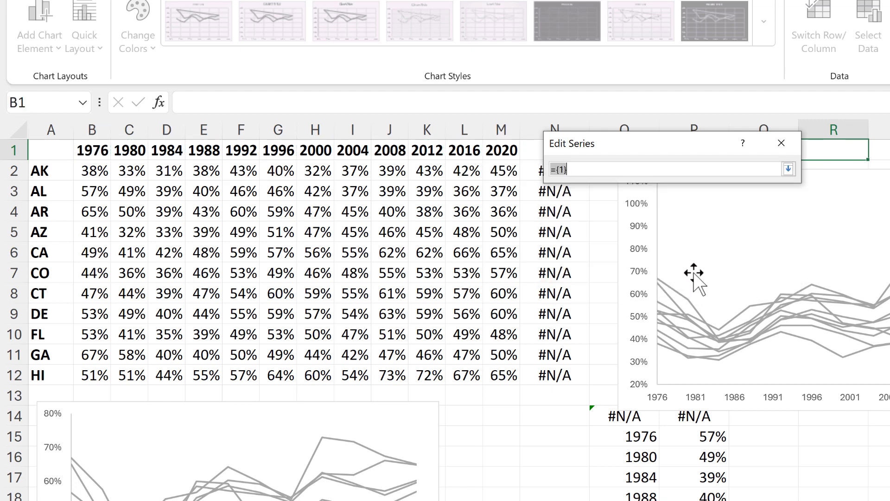
{"action": "left_click_drag", "start_coordinate": [92, 334], "coordinate": [464, 334]}
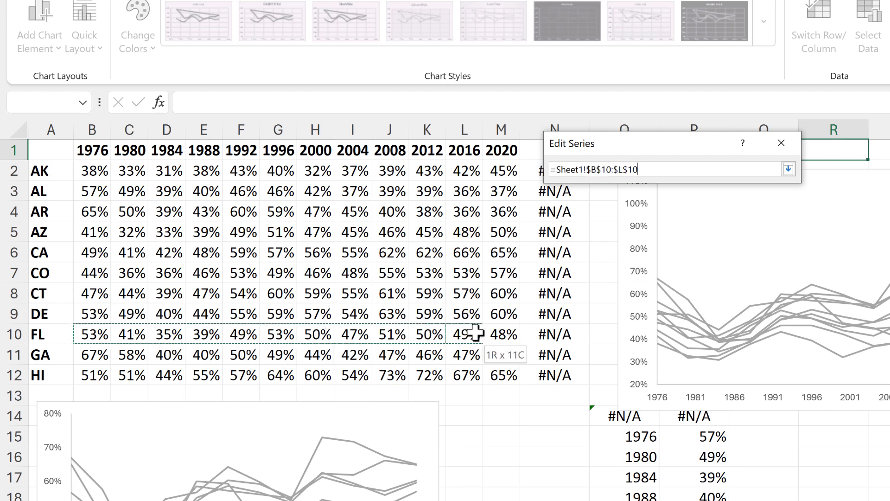
{"action": "left_click", "coordinate": [788, 169]}
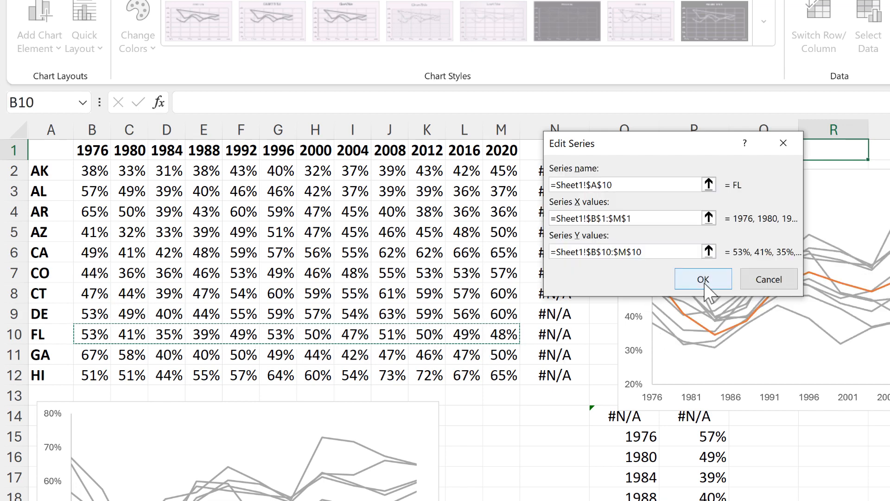
{"action": "left_click", "coordinate": [704, 279]}
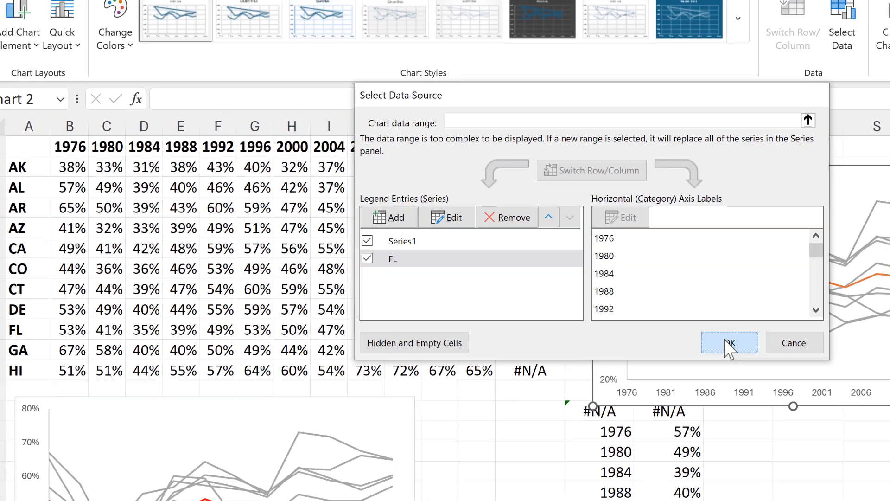
{"action": "left_click", "coordinate": [729, 344]}
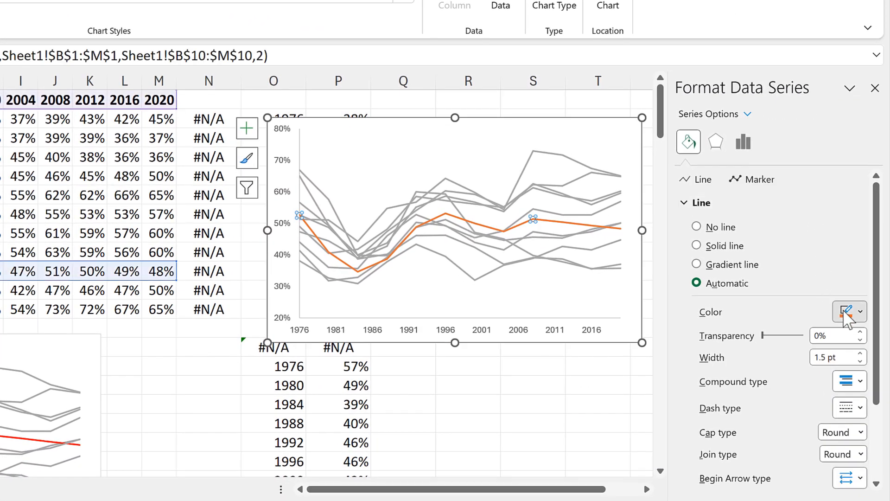
Insert a new default line chart from the selected state percentage table
{"action": "left_click", "coordinate": [696, 245]}
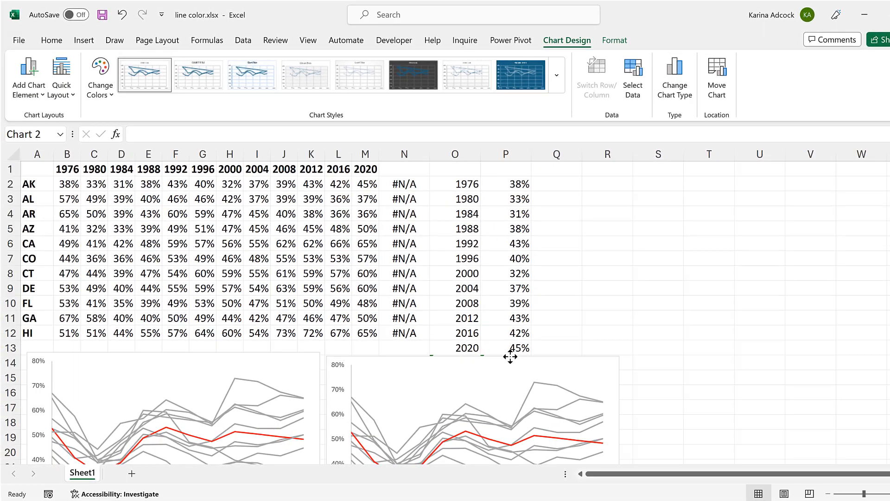
{"action": "left_click", "coordinate": [608, 243]}
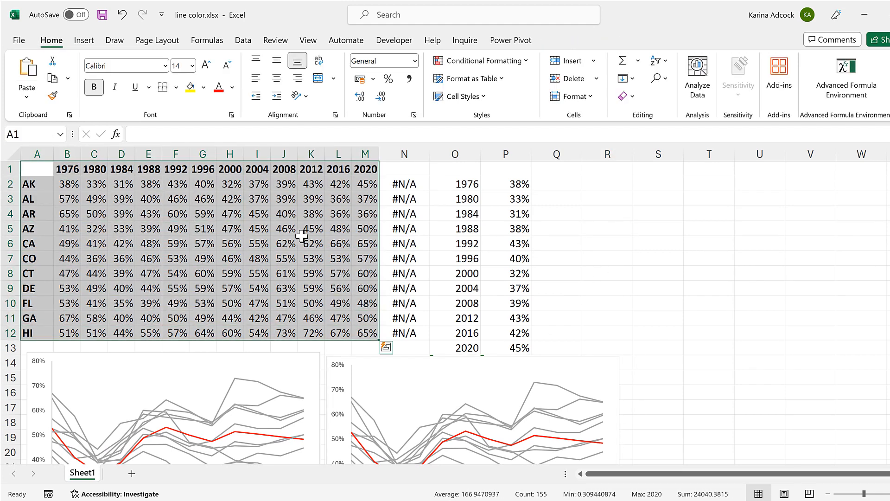
{"action": "left_click", "coordinate": [85, 40]}
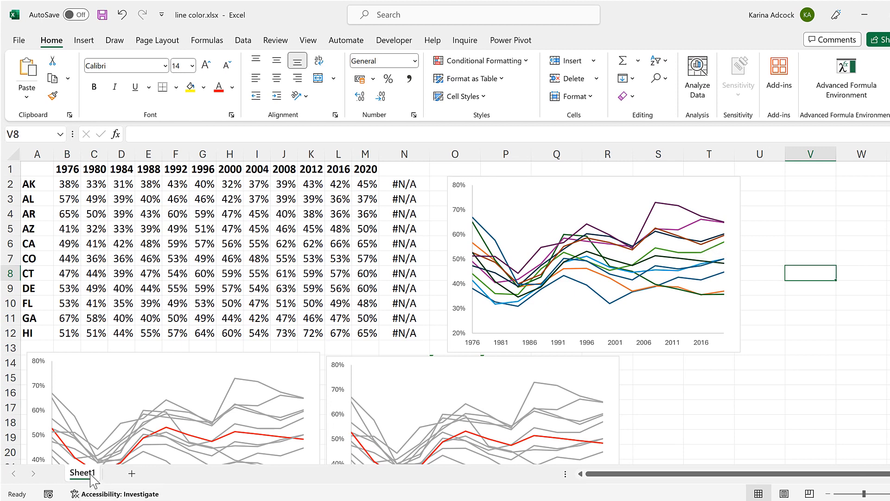
View Sheet1's code in the VBA editor and insert a new empty module
{"action": "right_click", "coordinate": [81, 473]}
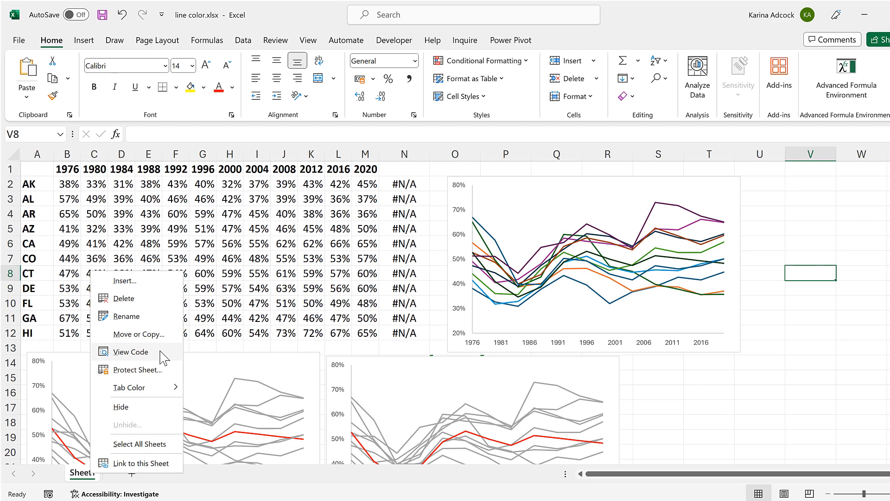
{"action": "left_click", "coordinate": [129, 352]}
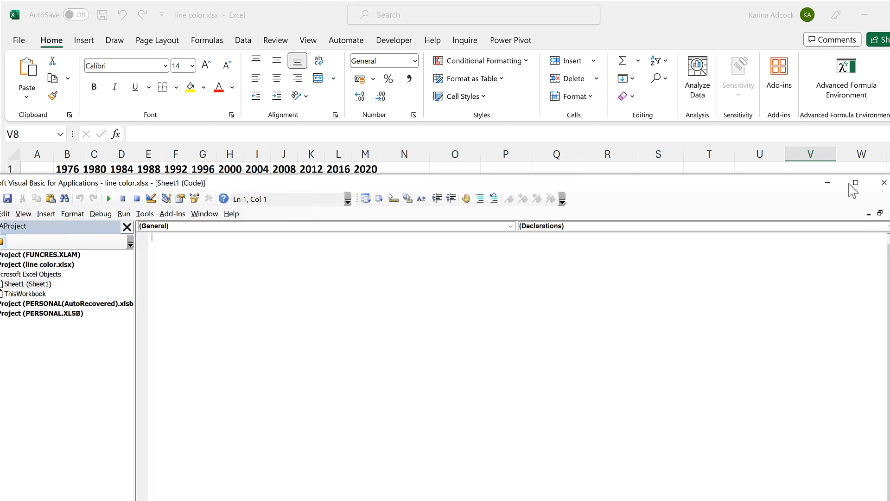
{"action": "left_click", "coordinate": [855, 182]}
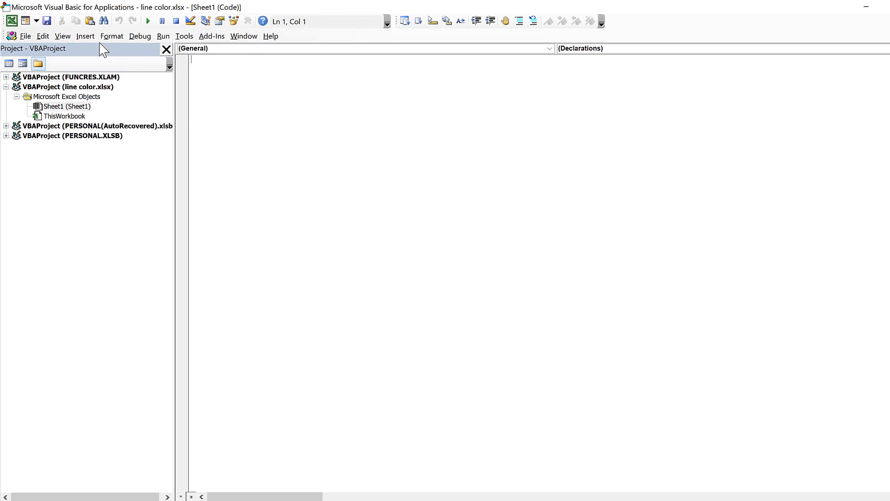
{"action": "left_click", "coordinate": [85, 35]}
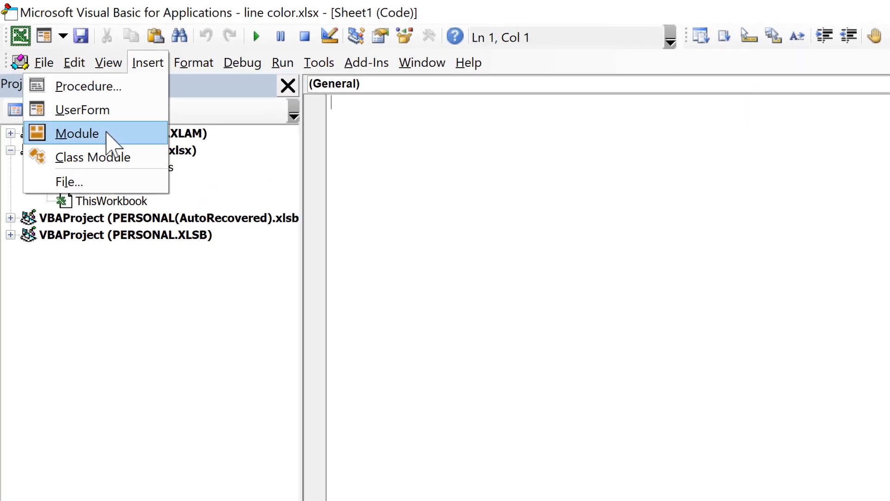
{"action": "left_click", "coordinate": [77, 133]}
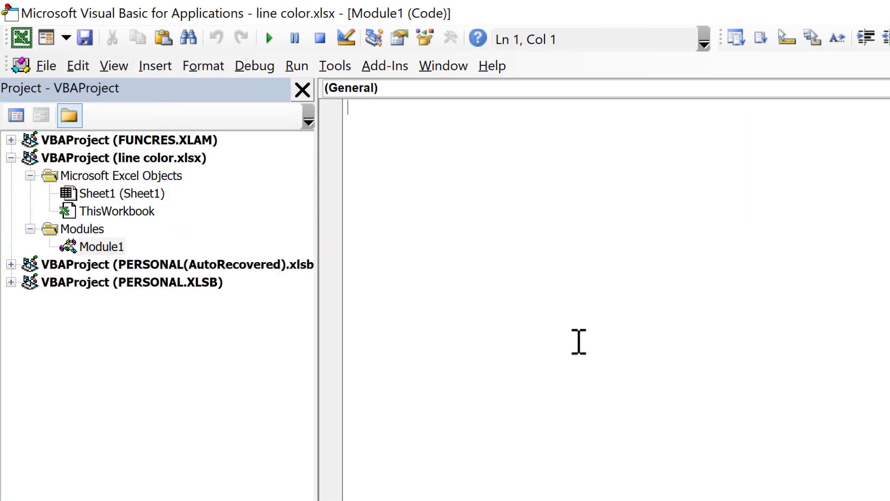
{"action": "mouse_move", "coordinate": [551, 265]}
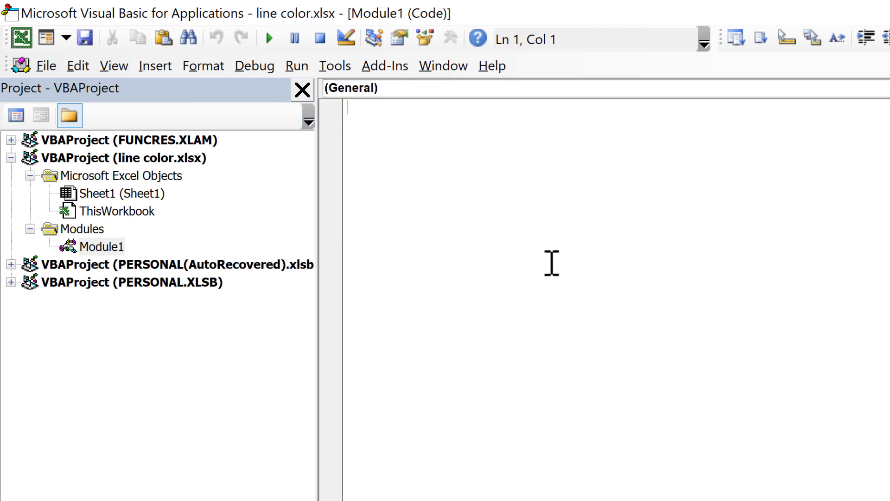
Write Sub Series_Color() with a For Each Series In ActiveChart.SeriesCollection loop
{"action": "type", "text": "S"}
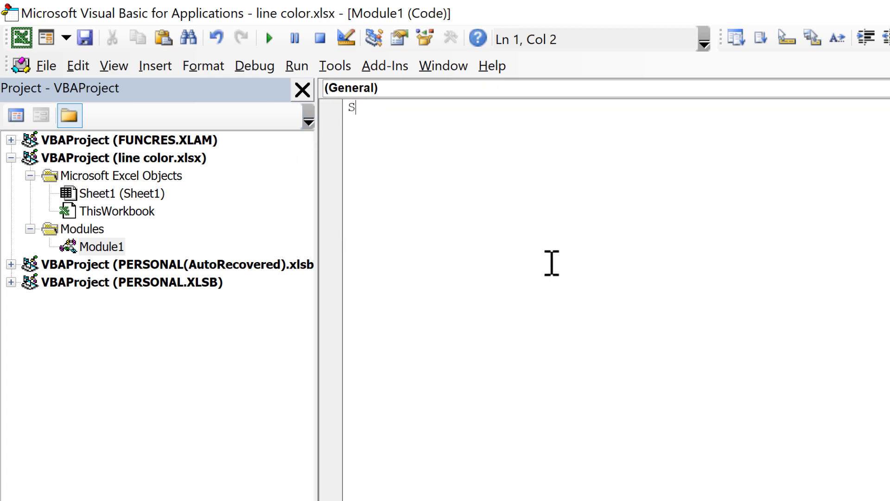
{"action": "type", "text": "ub Ser"}
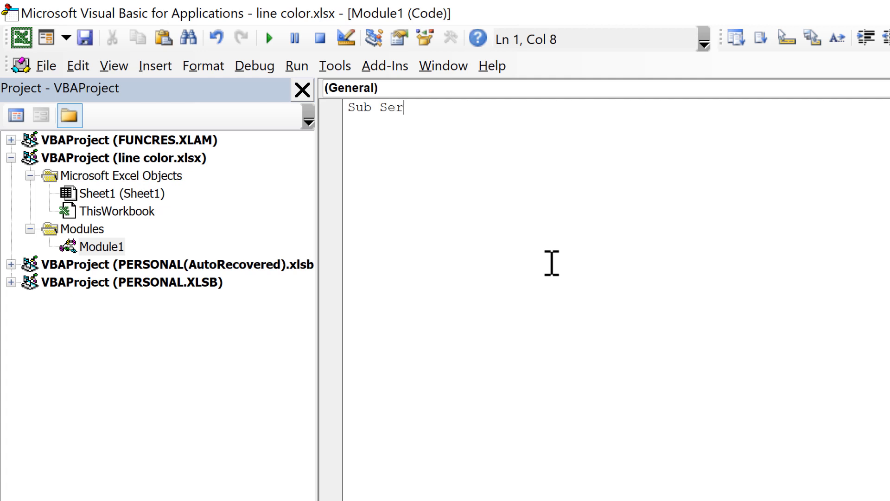
{"action": "type", "text": "ies_Col"}
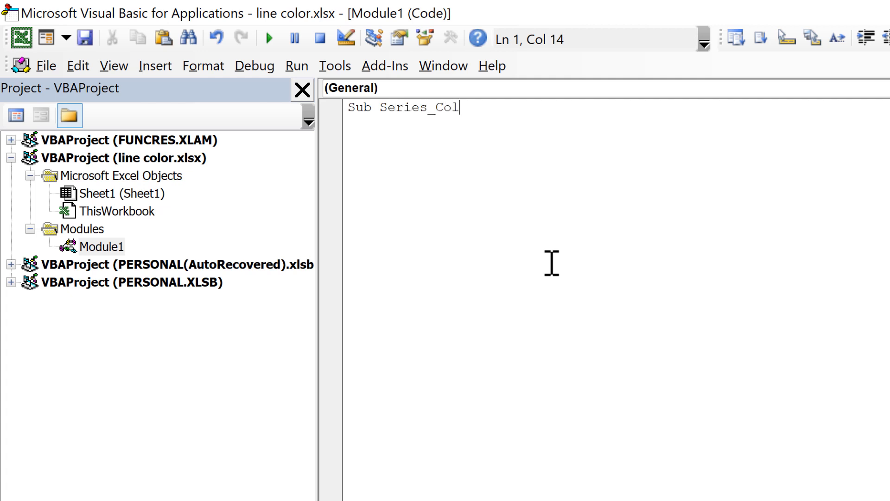
{"action": "type", "text": "or()"}
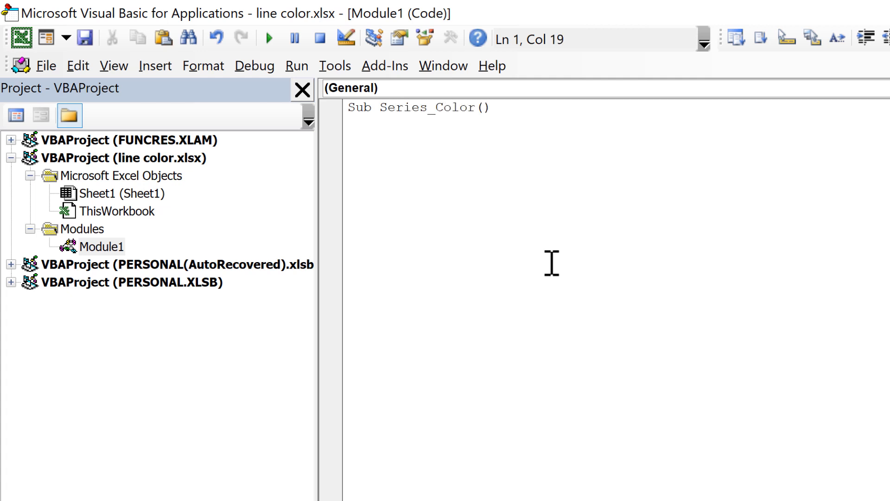
{"action": "key", "text": "Enter"}
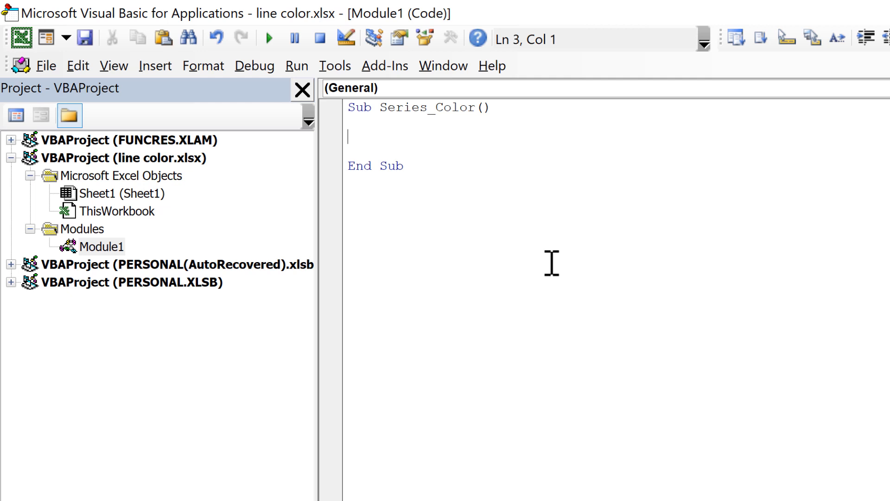
{"action": "type", "text": "For Ea"}
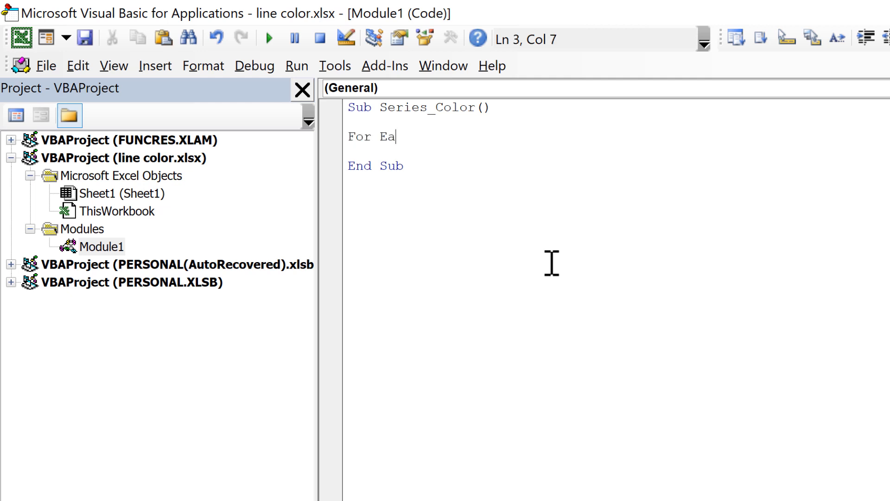
{"action": "type", "text": "ch Series"}
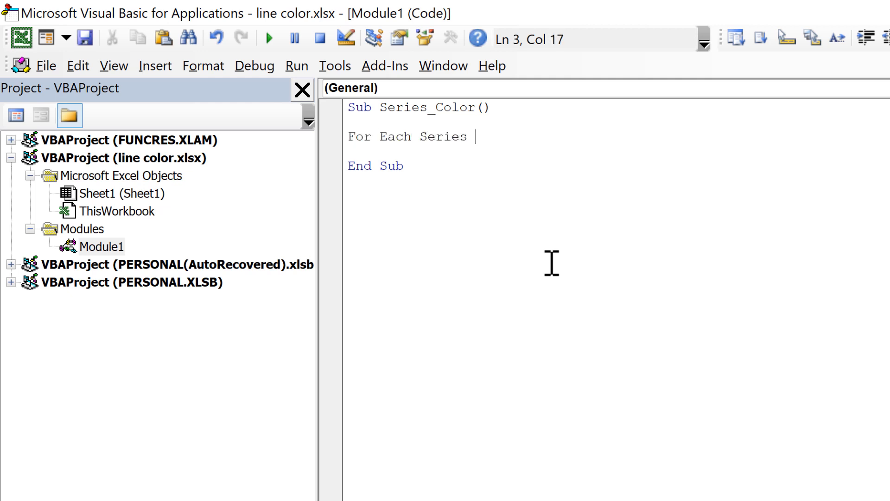
{"action": "type", "text": "in Active"}
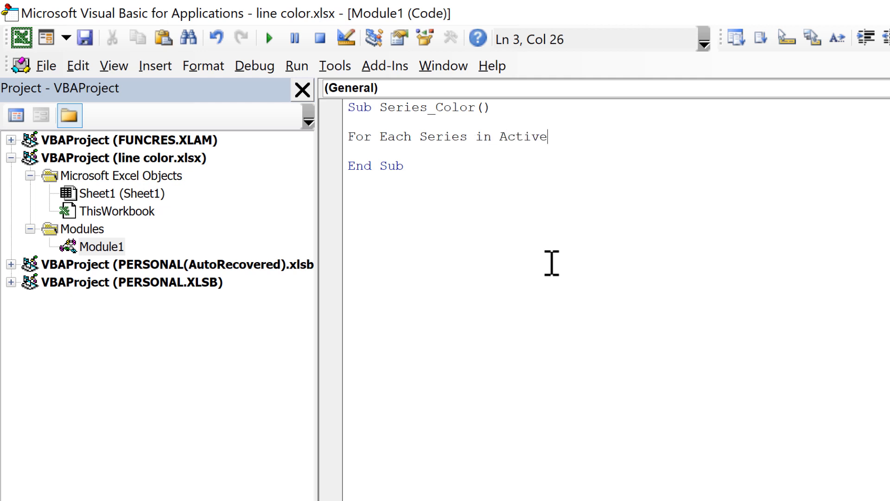
{"action": "type", "text": "Chart"}
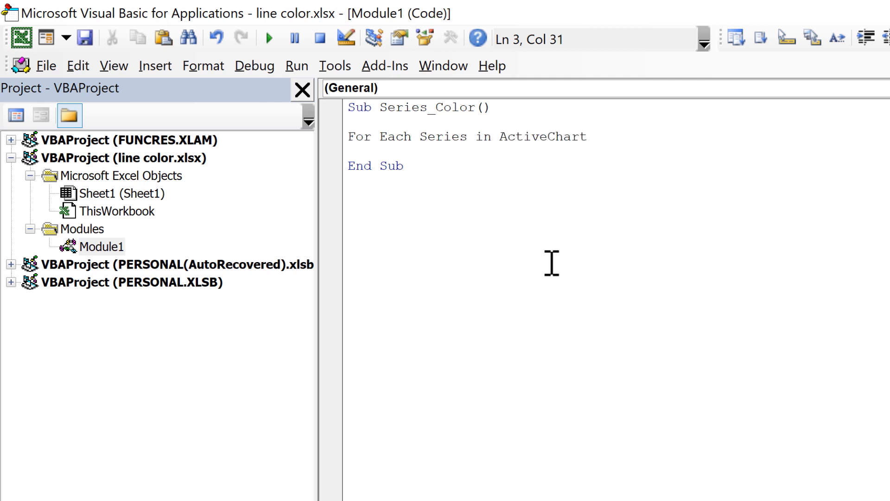
{"action": "type", "text": ".ser"}
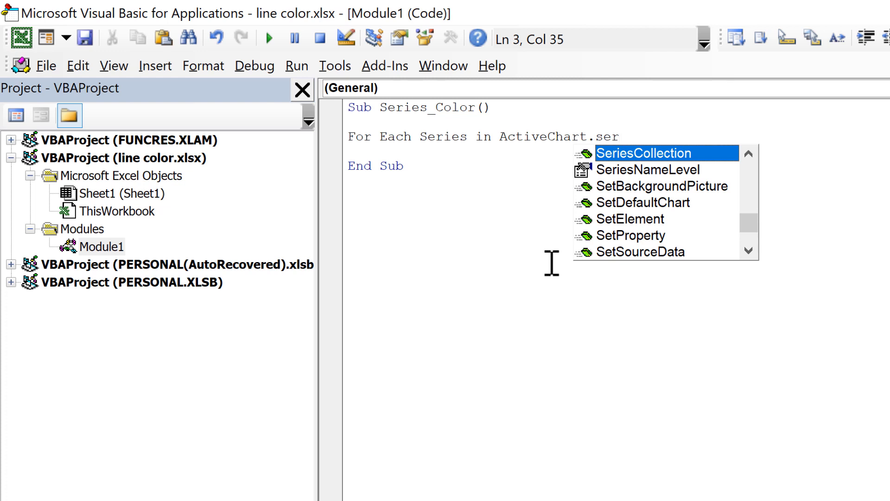
{"action": "key", "text": "Tab"}
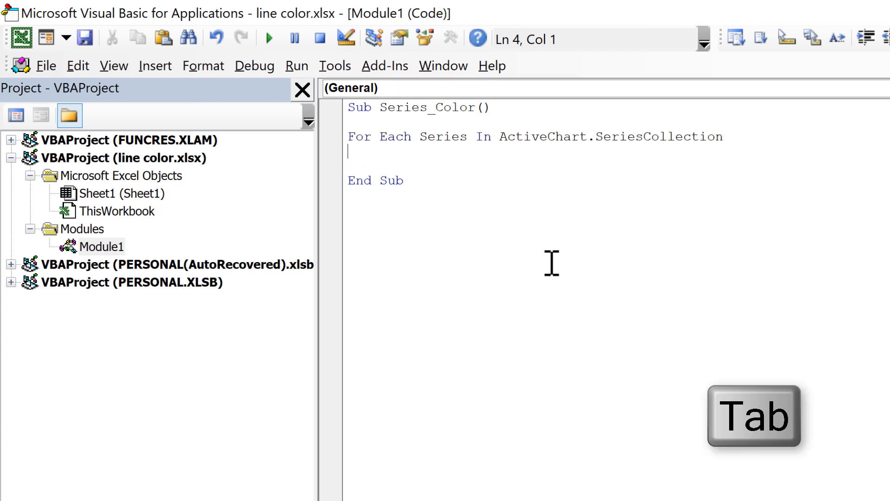
Set Series.Format.Line.ForeColor.RGB = RGB(192, 192, 192) inside the loop and close it with Next
{"action": "type", "text": "S"}
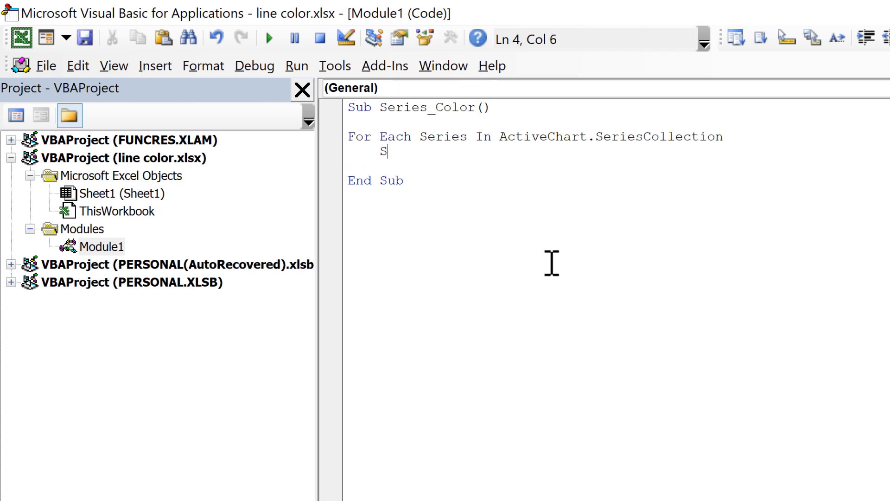
{"action": "type", "text": "eries"}
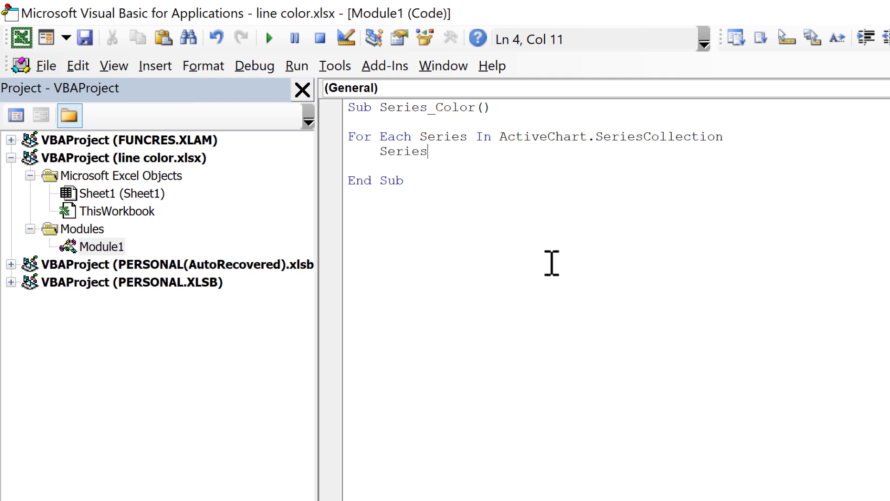
{"action": "type", "text": ".Format"}
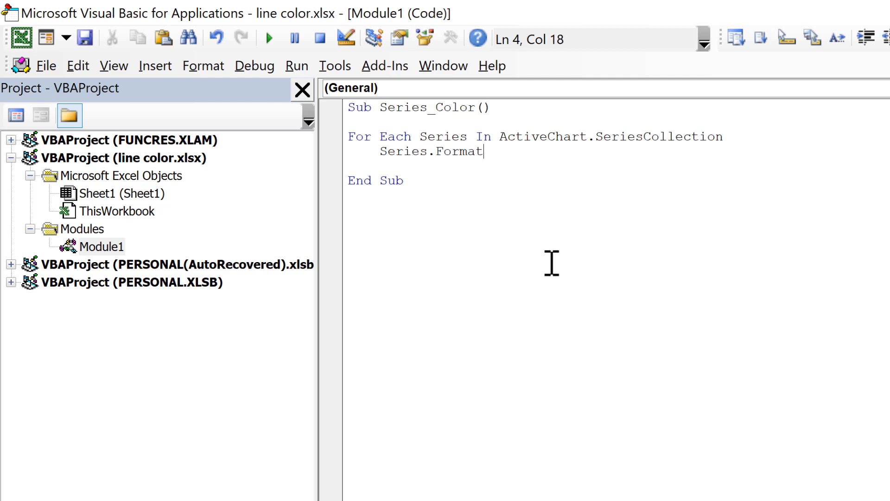
{"action": "type", "text": ".Li"}
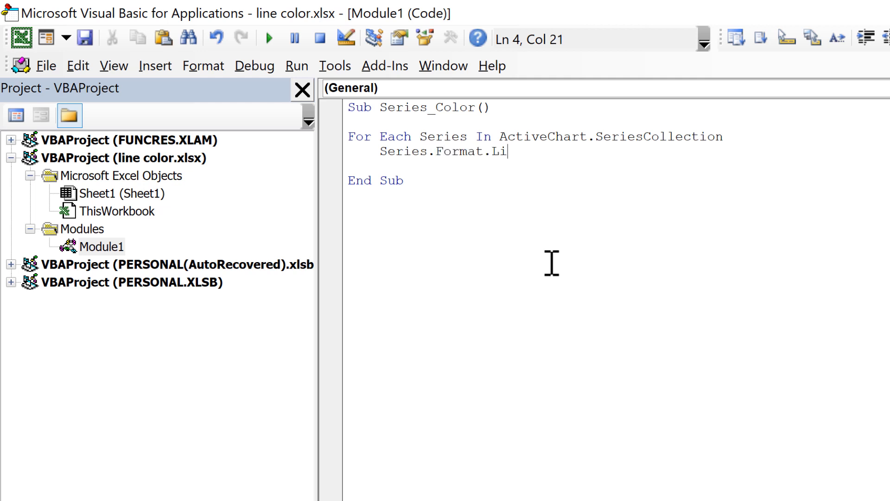
{"action": "type", "text": "ne.F"}
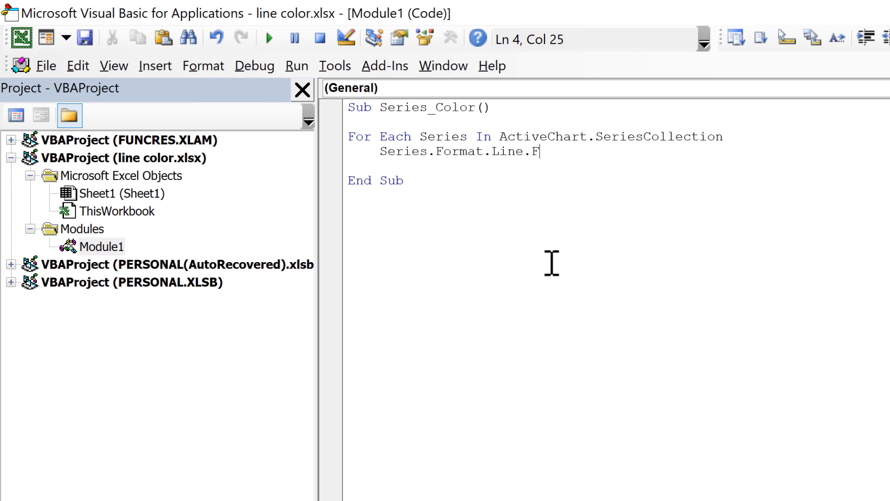
{"action": "type", "text": "oreColo"}
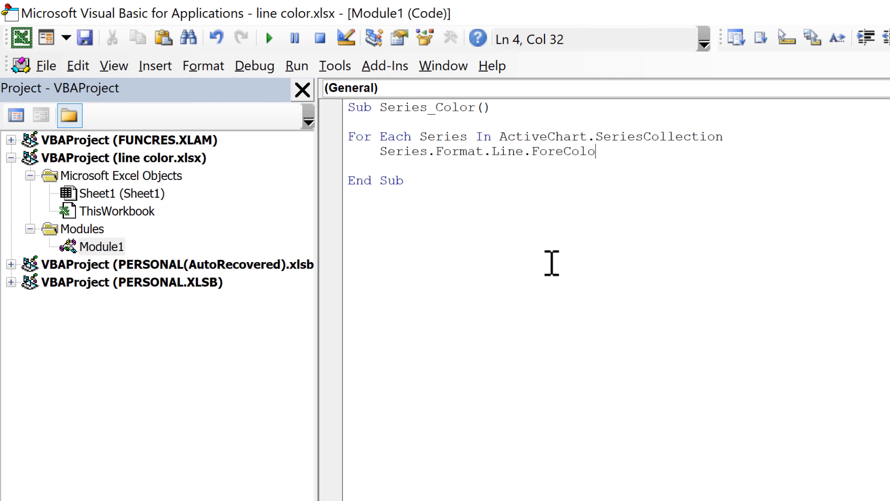
{"action": "type", "text": "r.RGB ="}
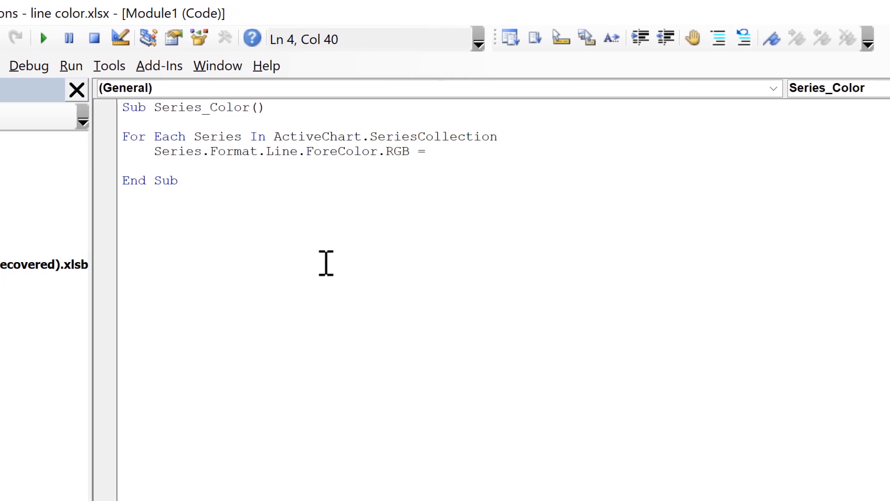
{"action": "type", "text": "RGB("}
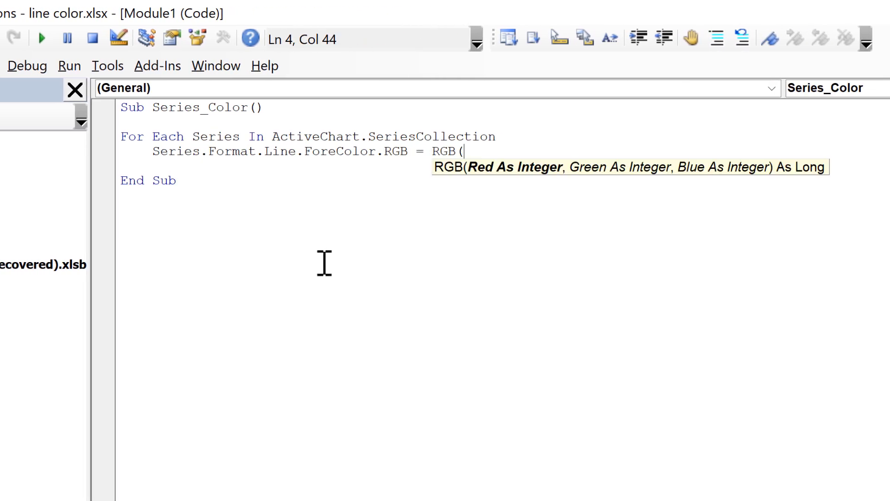
{"action": "type", "text": "192,"}
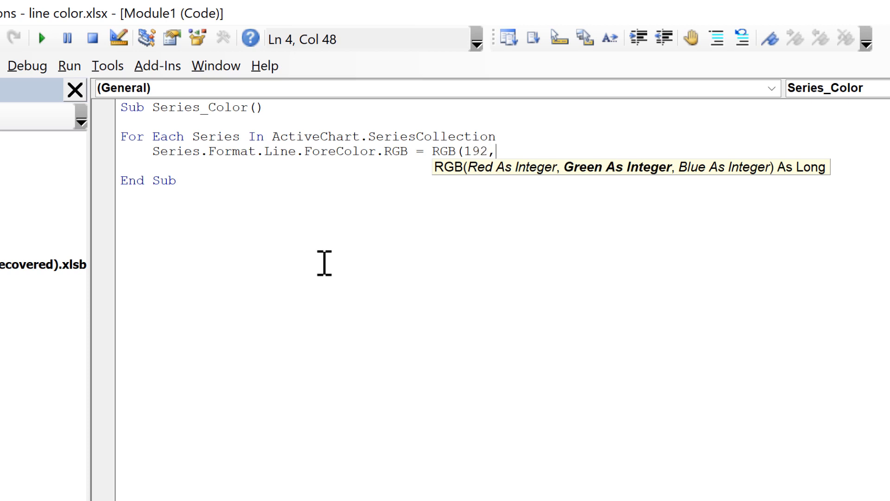
{"action": "type", "text": "192,1"}
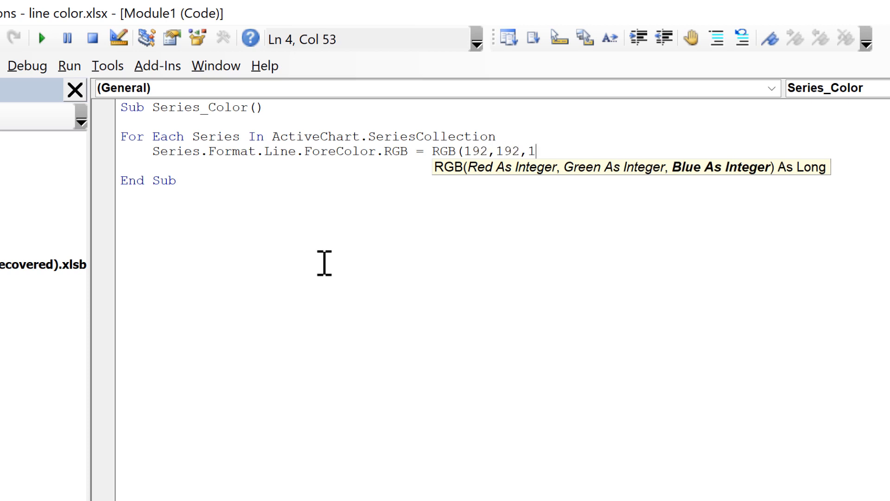
{"action": "type", "text": "92)"}
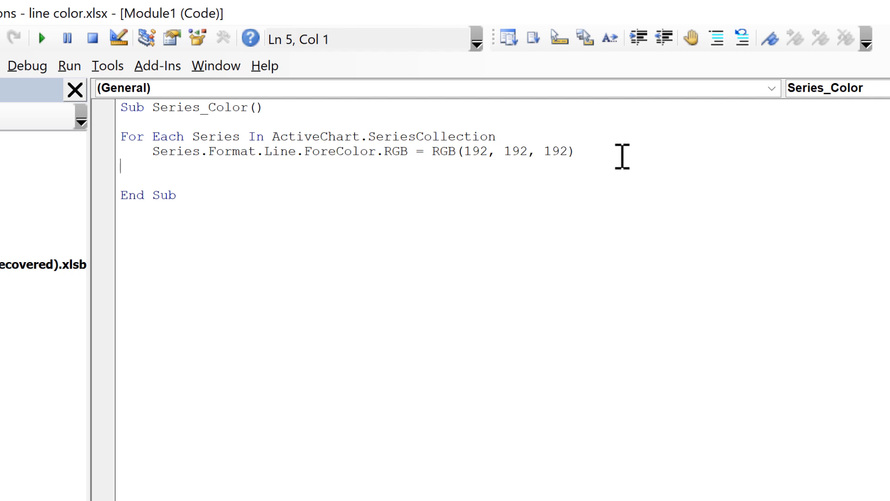
{"action": "type", "text": "Next"}
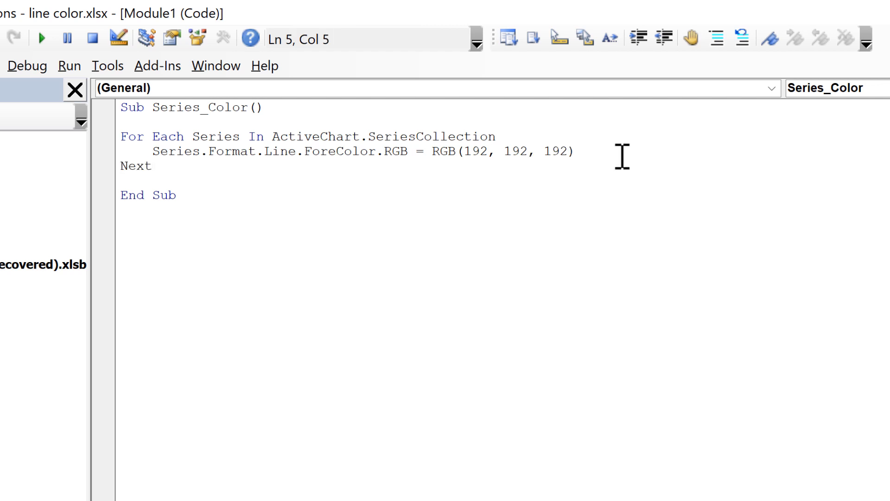
{"action": "left_click", "coordinate": [179, 195]}
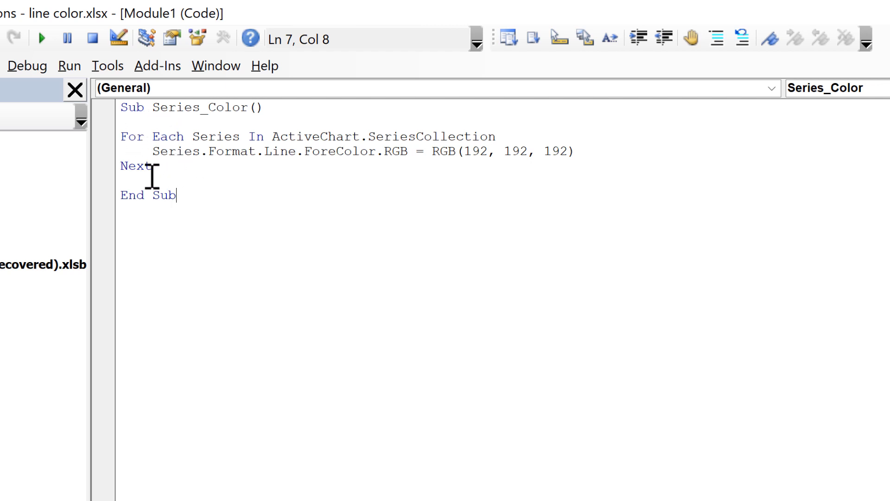
{"action": "mouse_move", "coordinate": [219, 185]}
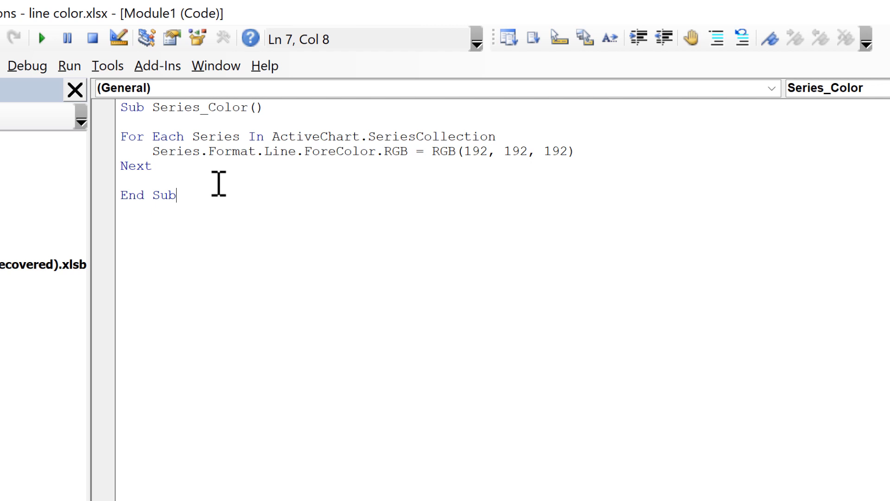
{"action": "mouse_move", "coordinate": [309, 177]}
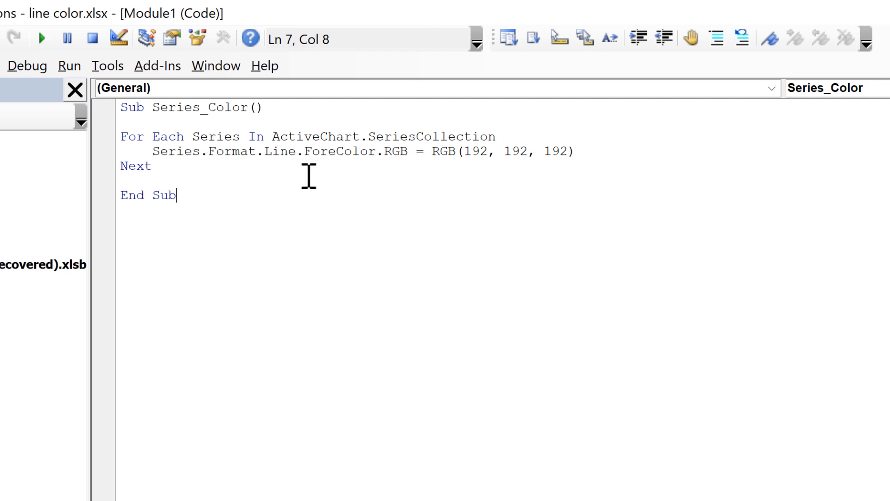
{"action": "mouse_move", "coordinate": [421, 13]}
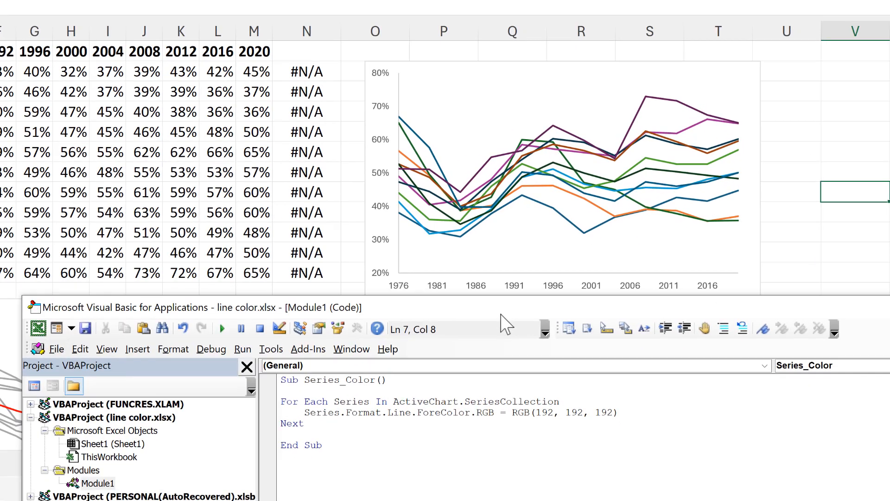
Activate the multicolored line chart and run Series_Color so every line turns gray
{"action": "double_click", "coordinate": [408, 410]}
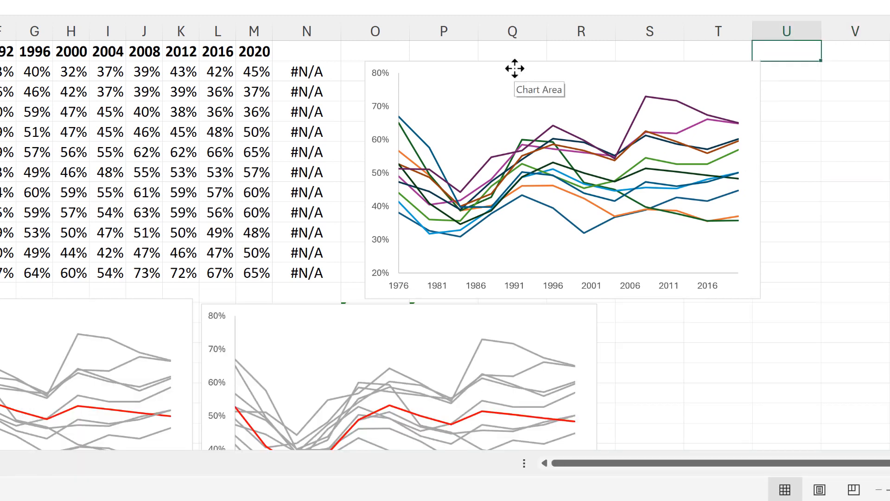
{"action": "left_click", "coordinate": [555, 171]}
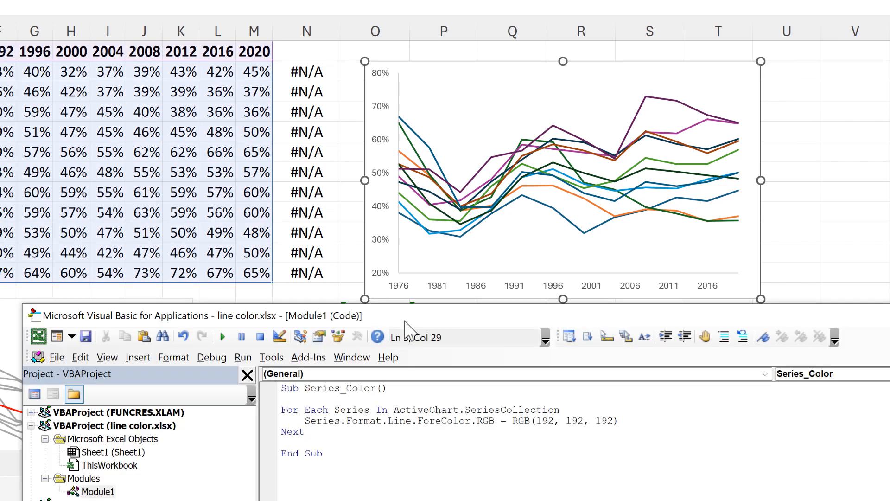
{"action": "mouse_move", "coordinate": [486, 254]}
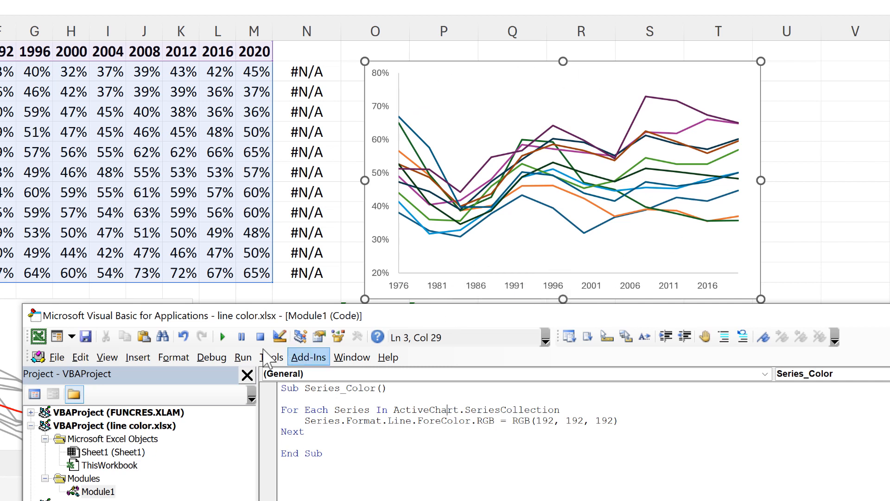
{"action": "left_click", "coordinate": [222, 337]}
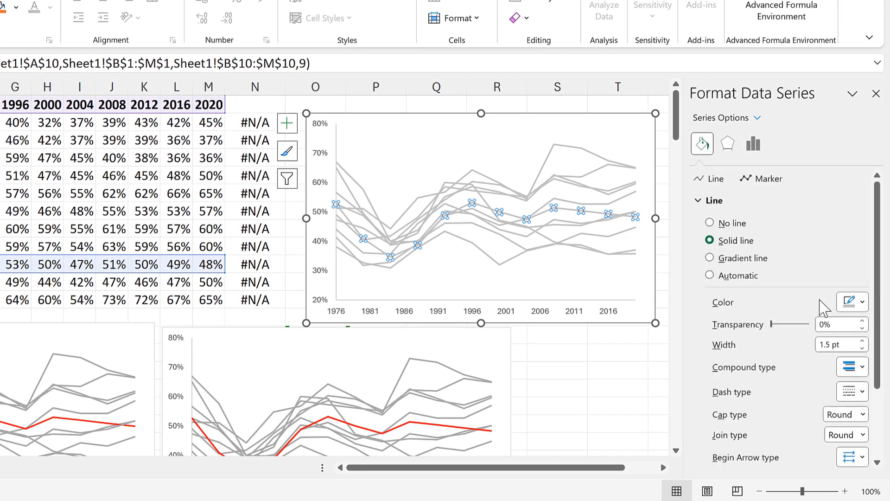
Recolor one selected series line Red from the Standard Colors
{"action": "left_click", "coordinate": [862, 302]}
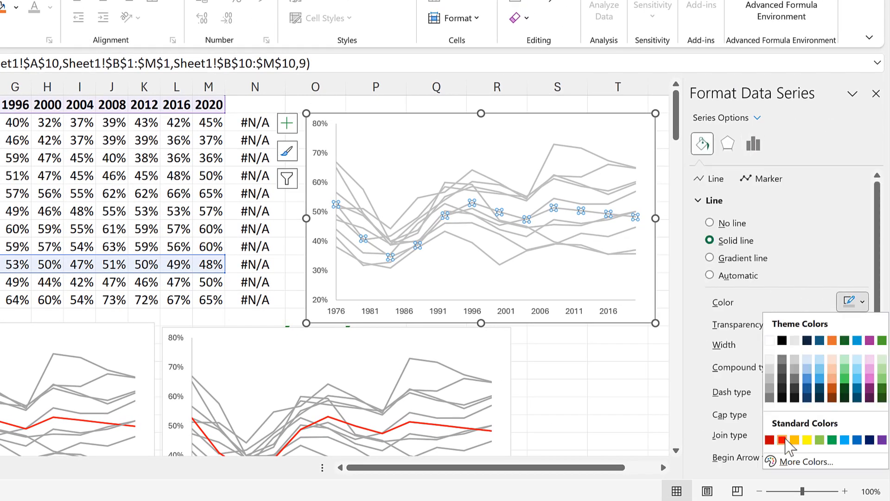
{"action": "left_click", "coordinate": [783, 438]}
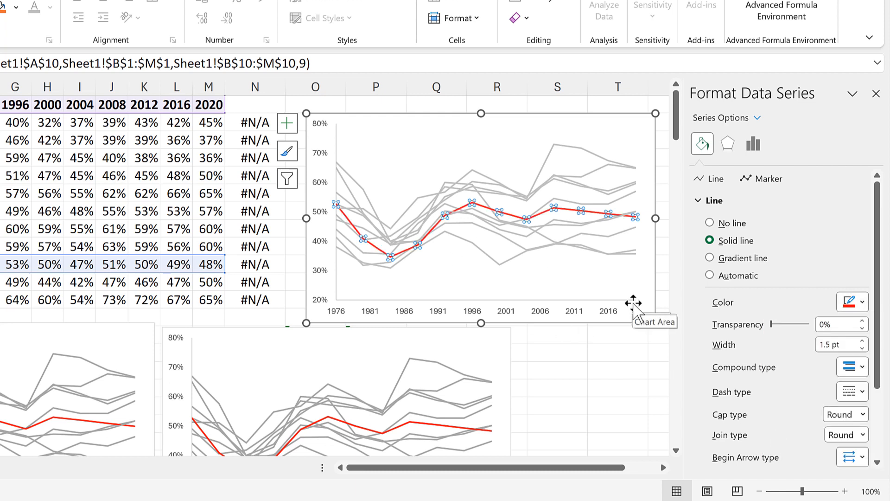
{"action": "mouse_move", "coordinate": [583, 246]}
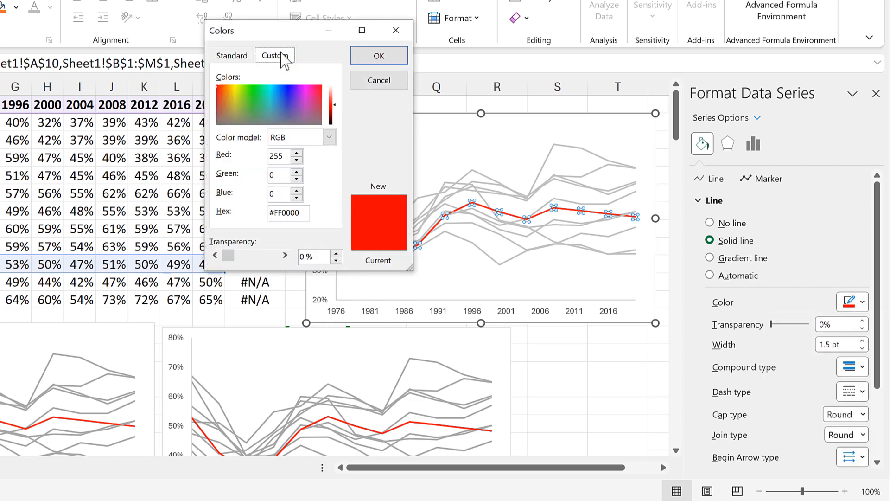
{"action": "left_click", "coordinate": [289, 101]}
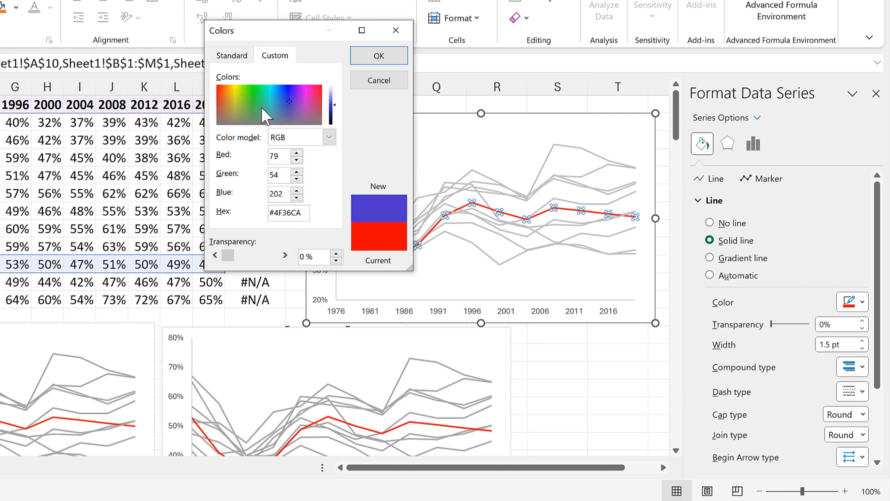
{"action": "left_click", "coordinate": [275, 97]}
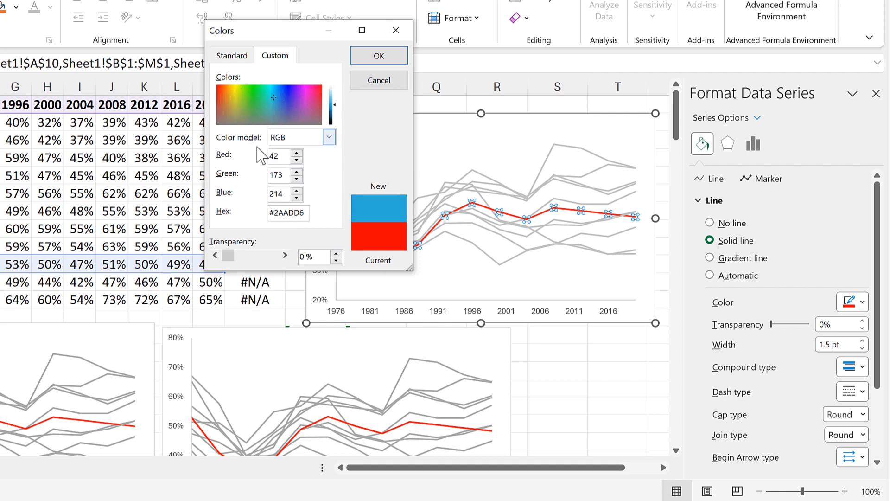
{"action": "mouse_move", "coordinate": [238, 217]}
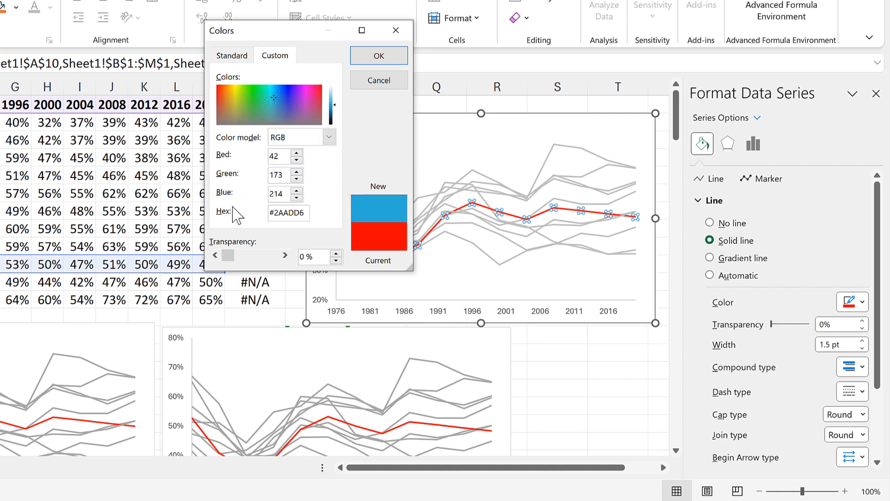
{"action": "mouse_move", "coordinate": [245, 205]}
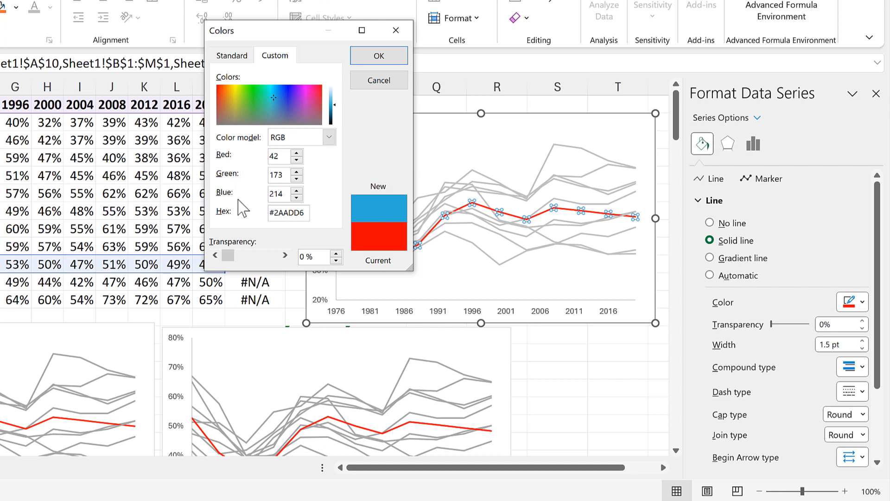
{"action": "mouse_move", "coordinate": [317, 166]}
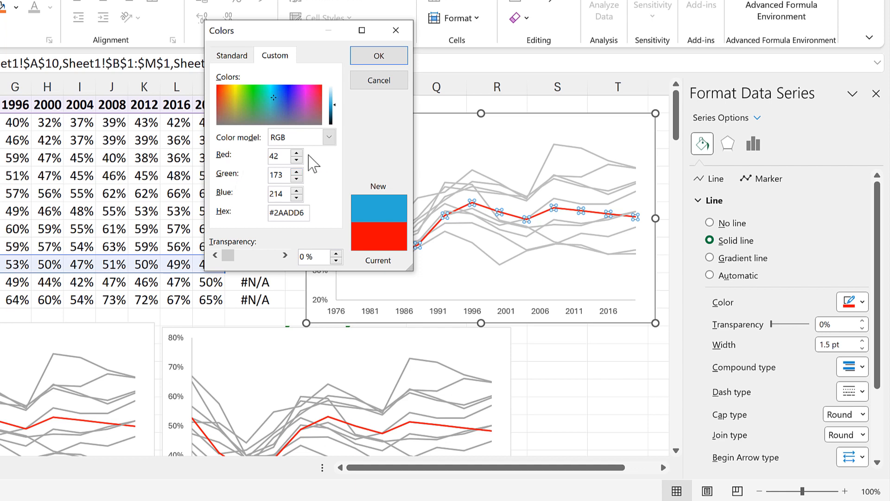
{"action": "mouse_move", "coordinate": [395, 30]}
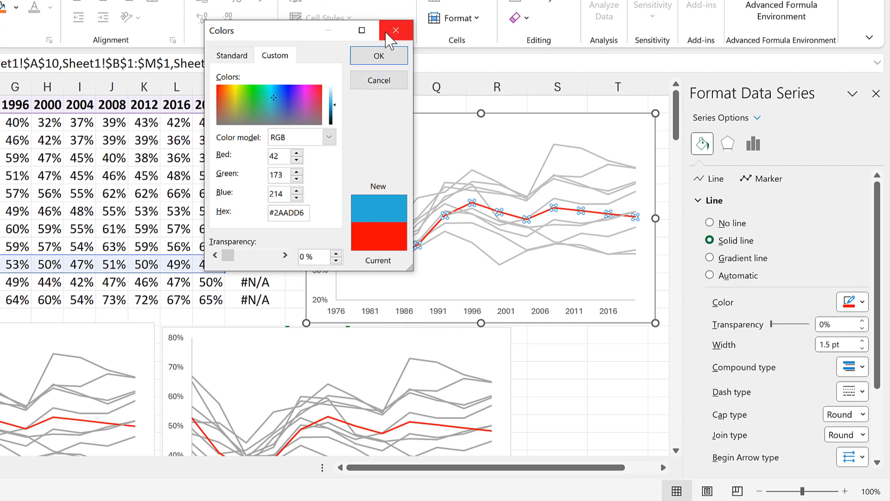
{"action": "left_click", "coordinate": [394, 29]}
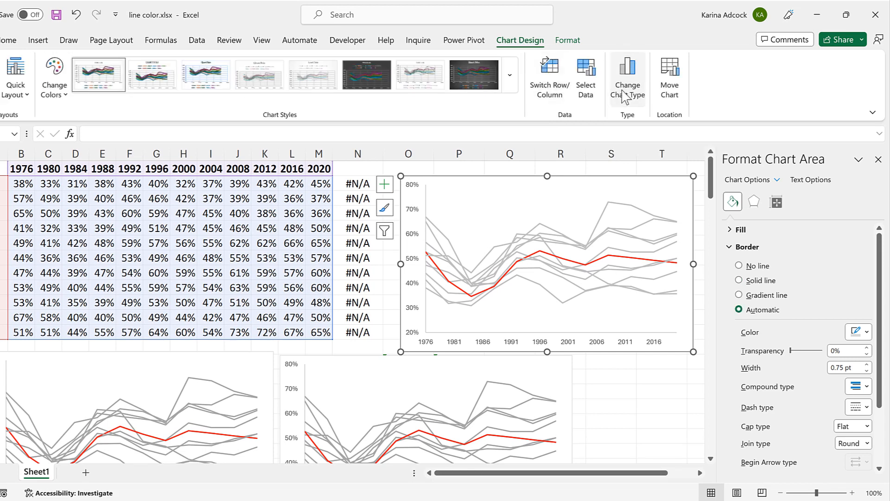
Change the chart type to Scatter with Straight Lines and Markers
{"action": "left_click", "coordinate": [628, 72]}
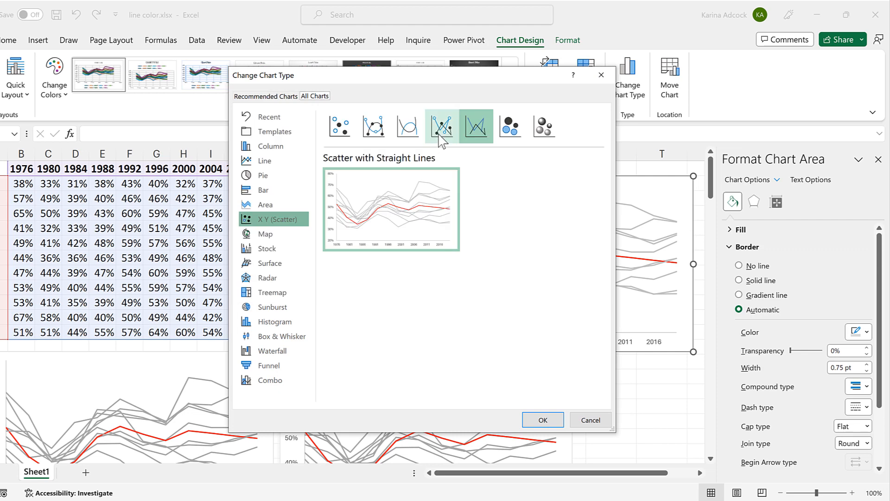
{"action": "left_click", "coordinate": [442, 126]}
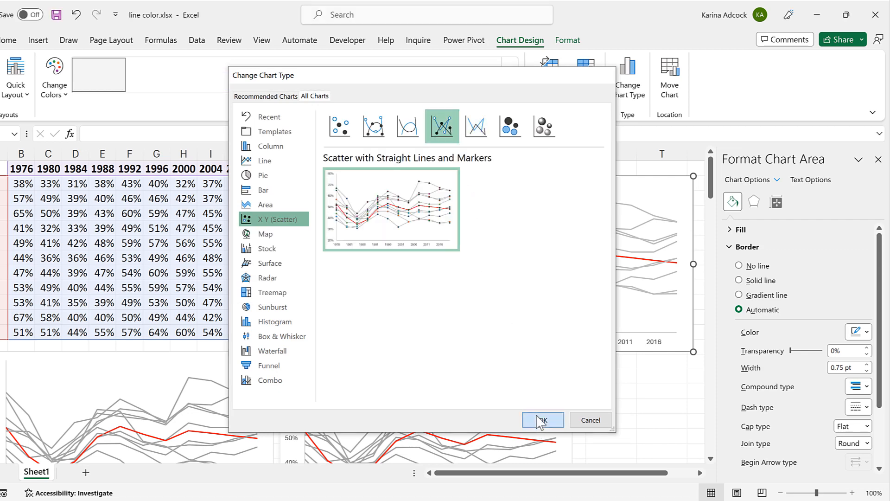
{"action": "left_click", "coordinate": [542, 421]}
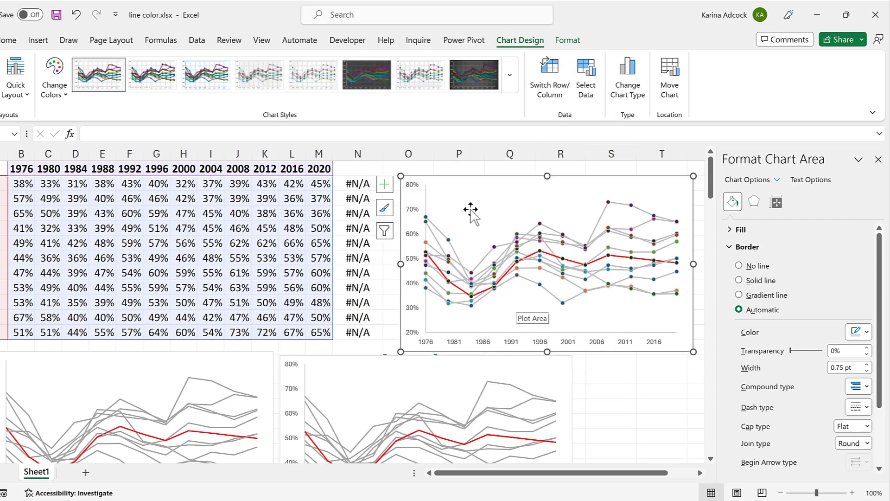
{"action": "left_click", "coordinate": [458, 167]}
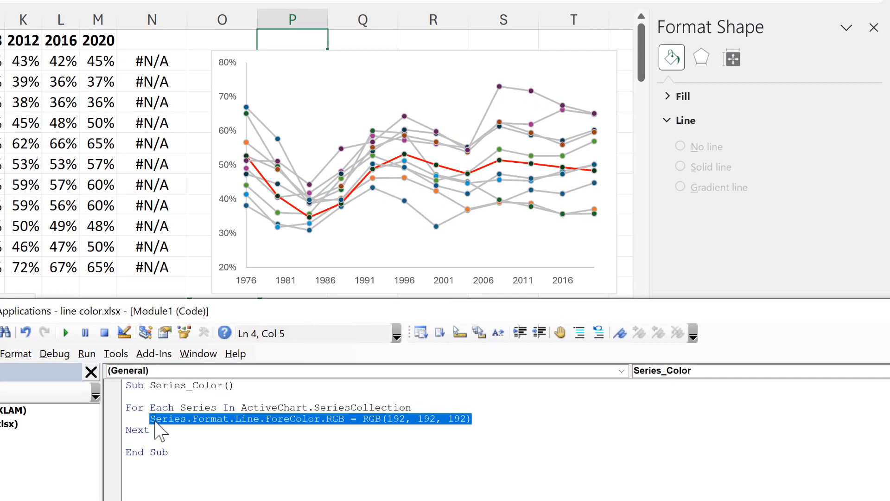
Duplicate the ForeColor statement as a Fill version for markers and rerun the macro
{"action": "key", "text": "Ctrl+c"}
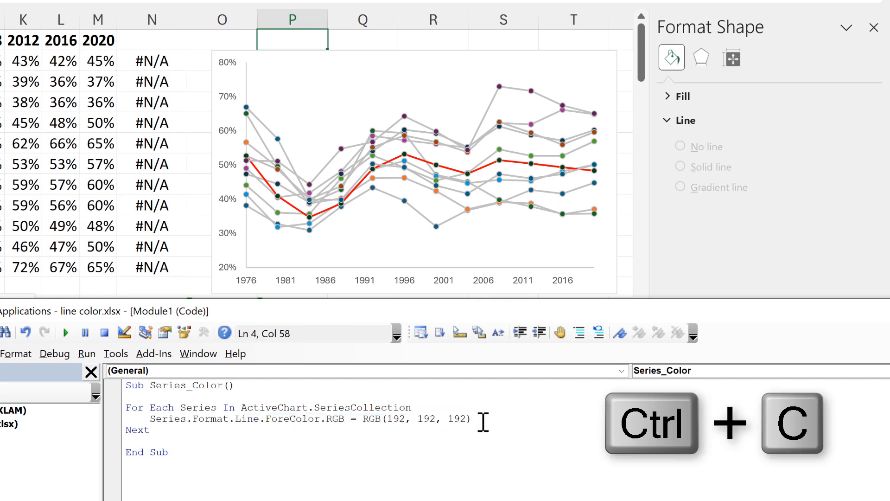
{"action": "key", "text": "Ctrl+V"}
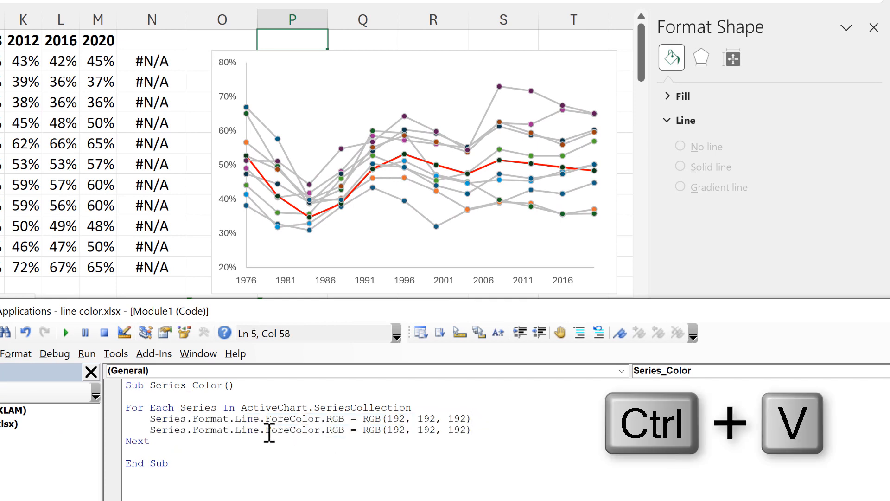
{"action": "double_click", "coordinate": [249, 430]}
{"action": "type", "text": "Fill"}
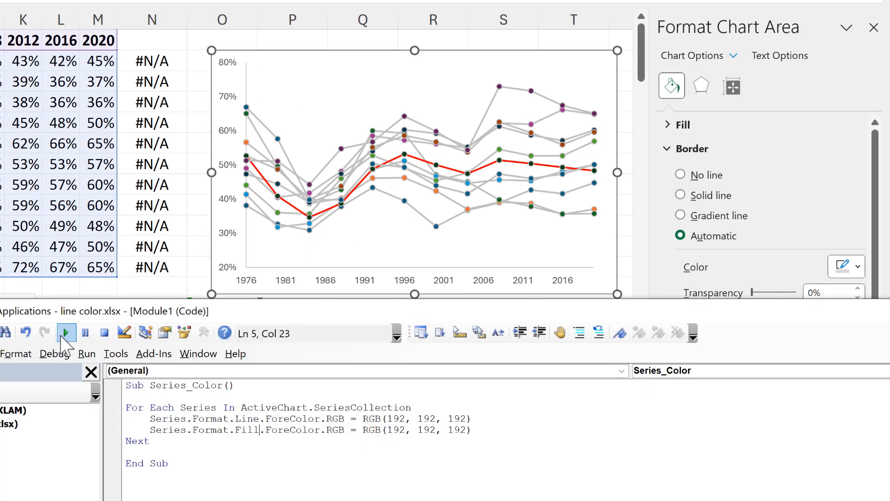
{"action": "left_click", "coordinate": [64, 332]}
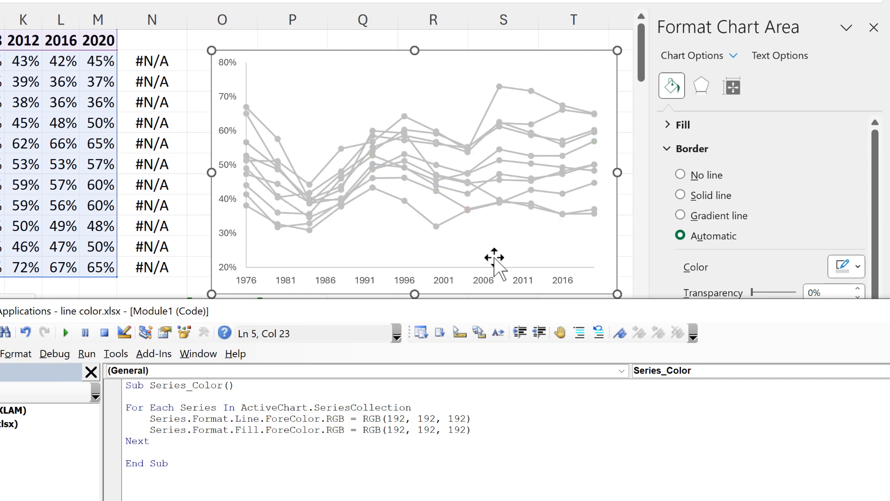